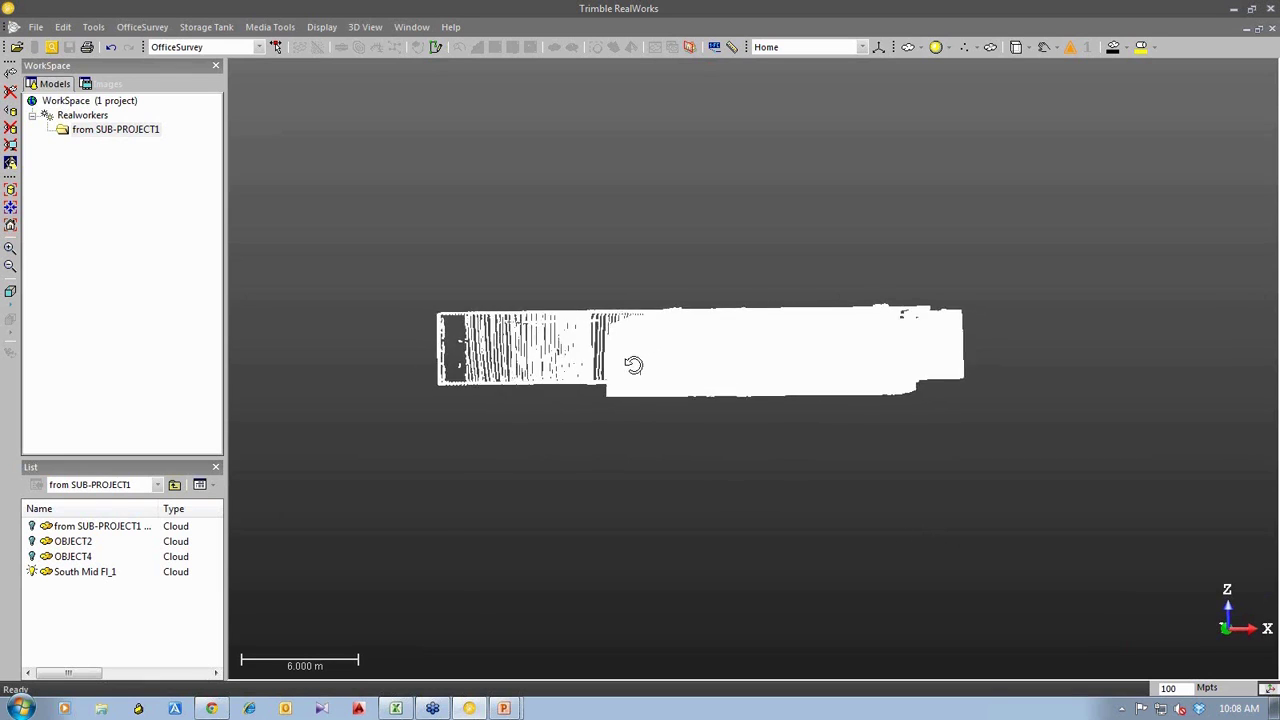
- Render the point cloud by Grey Scaled Intensity and orbit to inspect the building's ceiling and walls
left_click(903, 47)
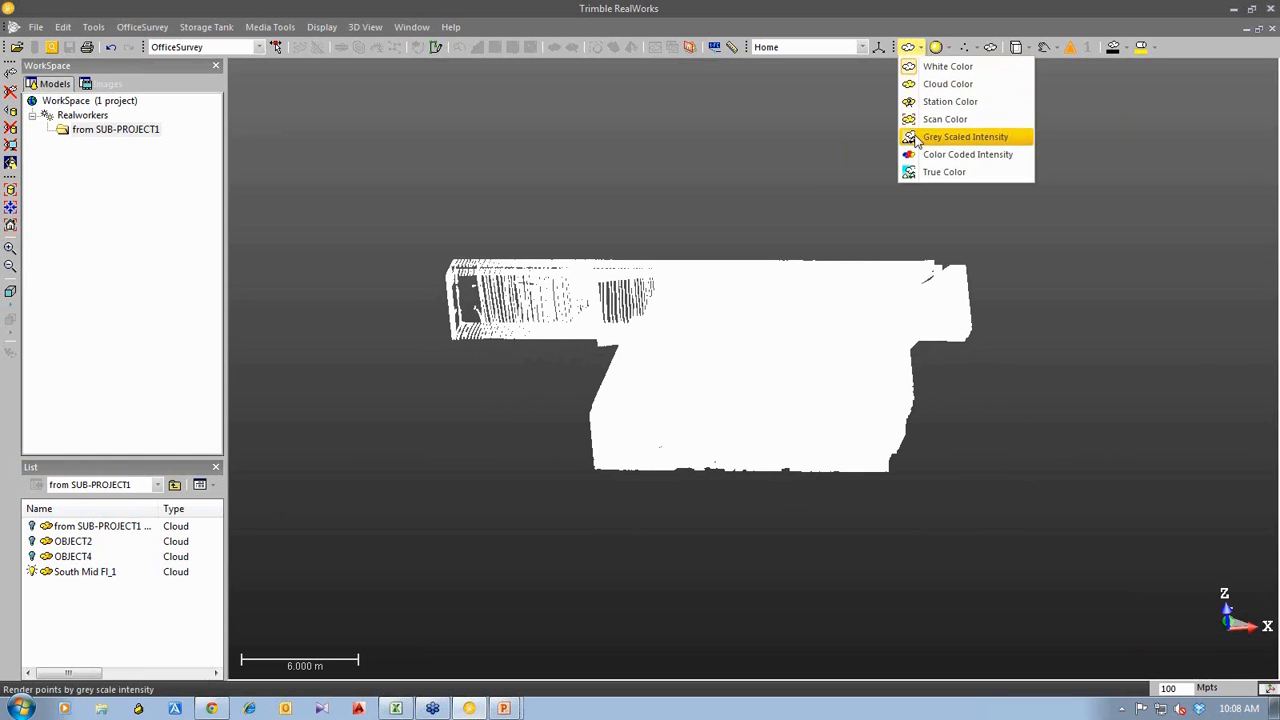
left_click(965, 136)
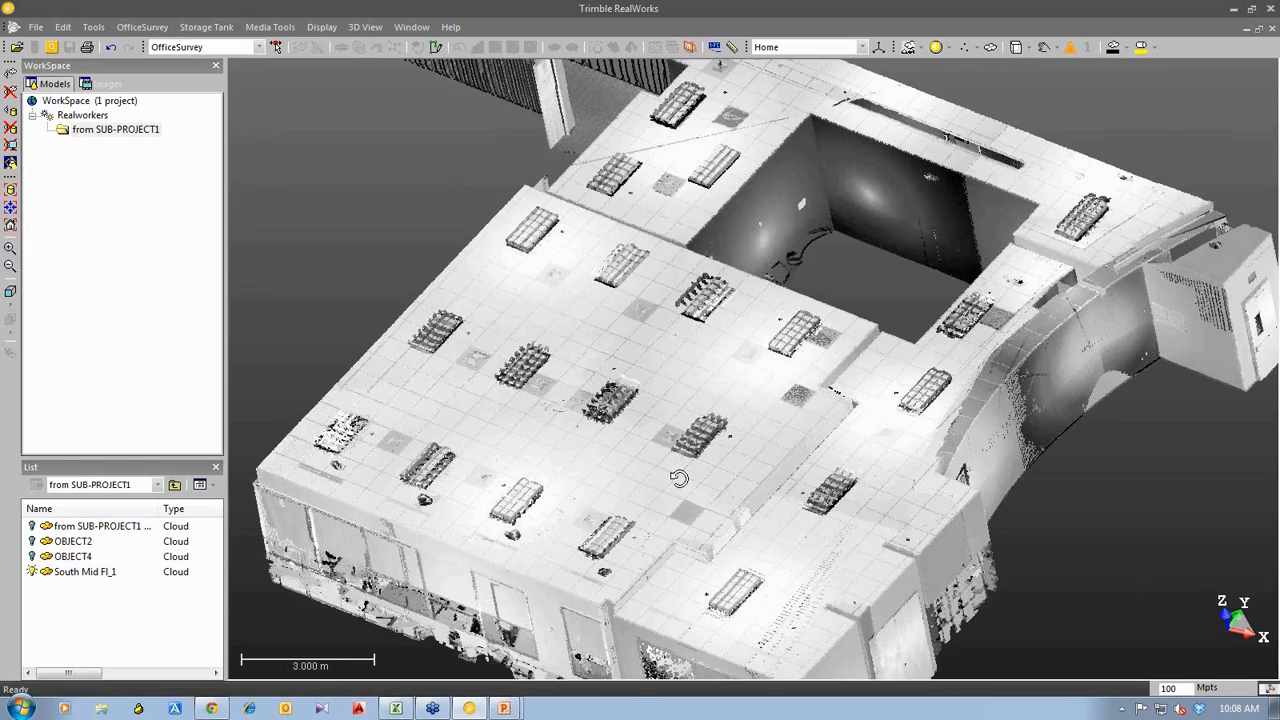
left_click_drag(679, 478, 611, 446)
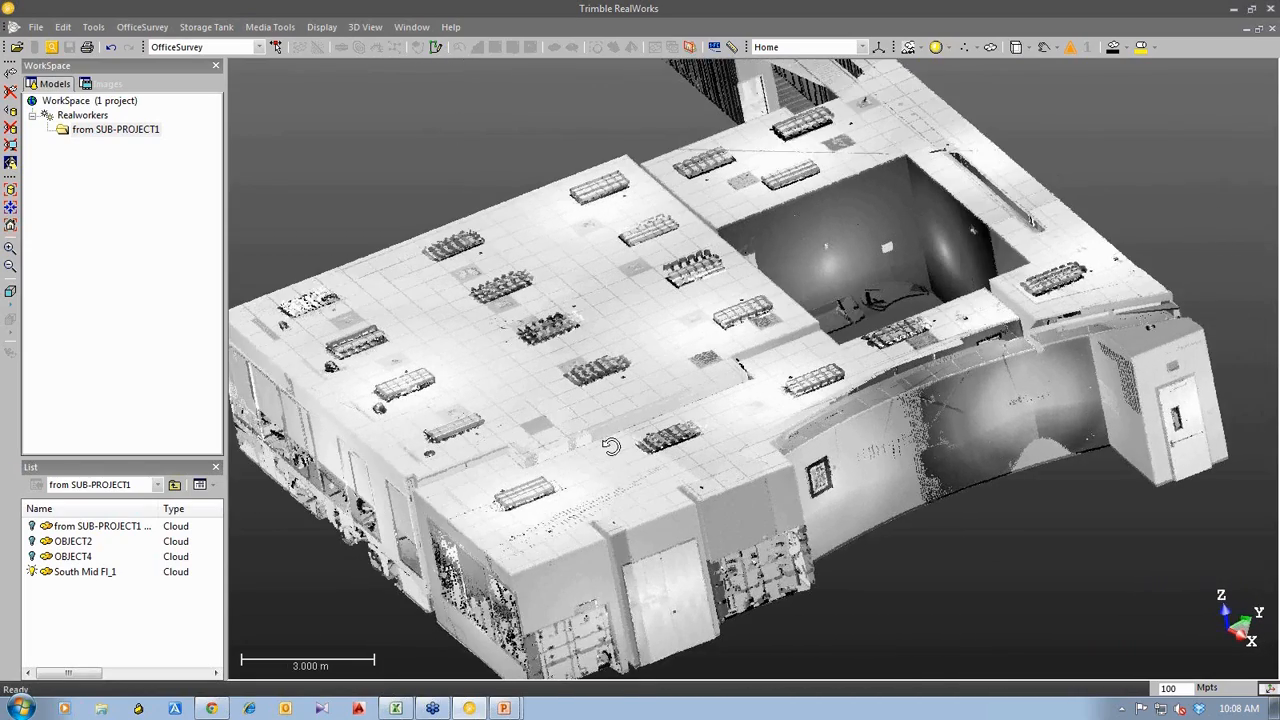
left_click_drag(610, 446, 770, 367)
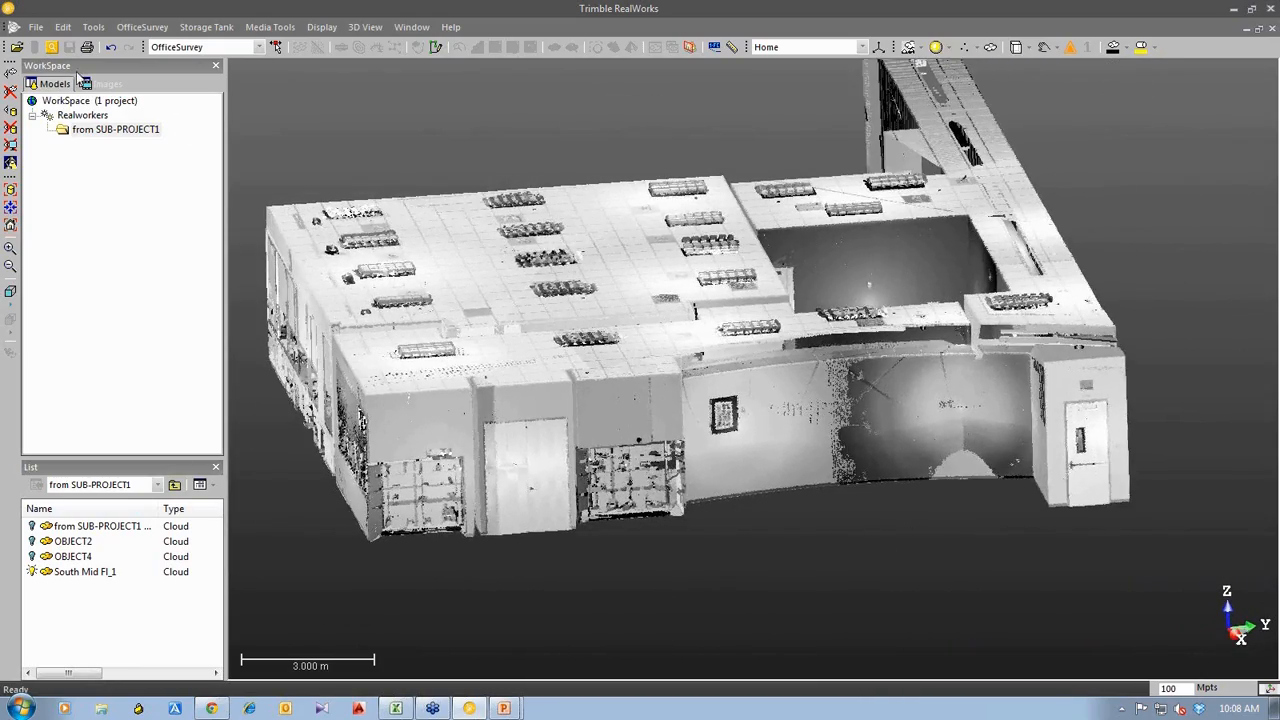
mouse_move(498, 367)
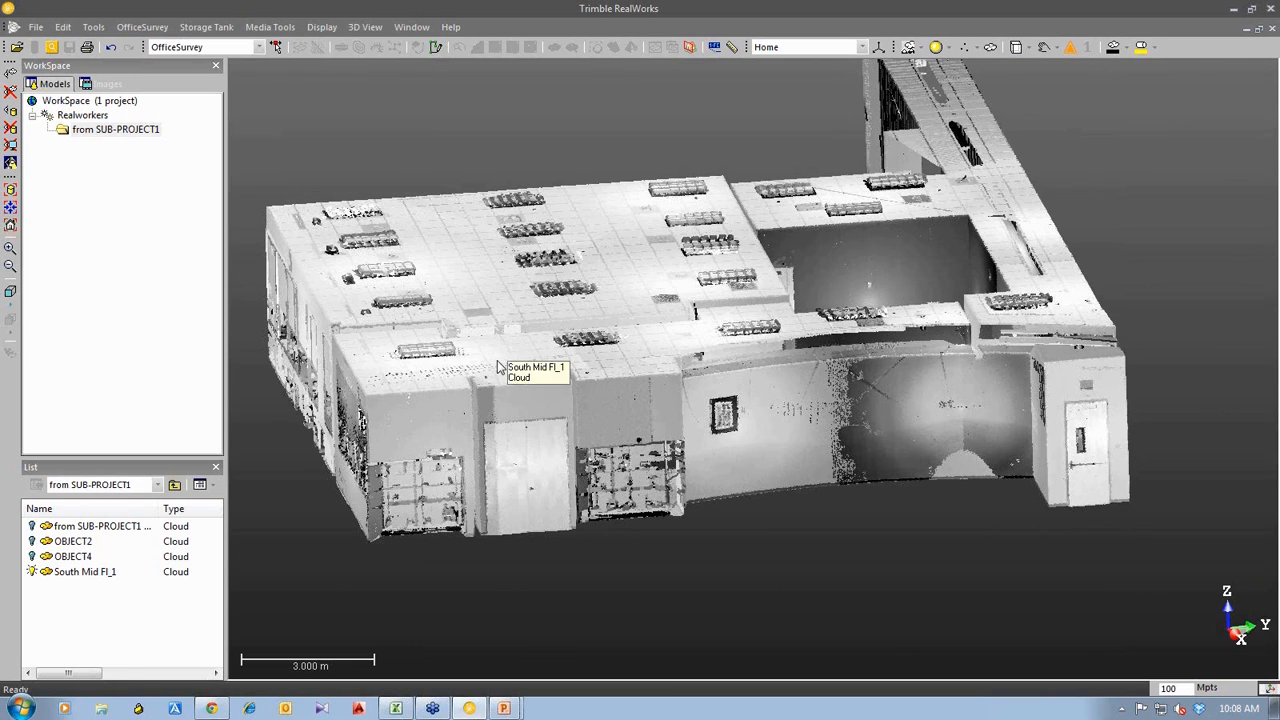
mouse_move(52, 47)
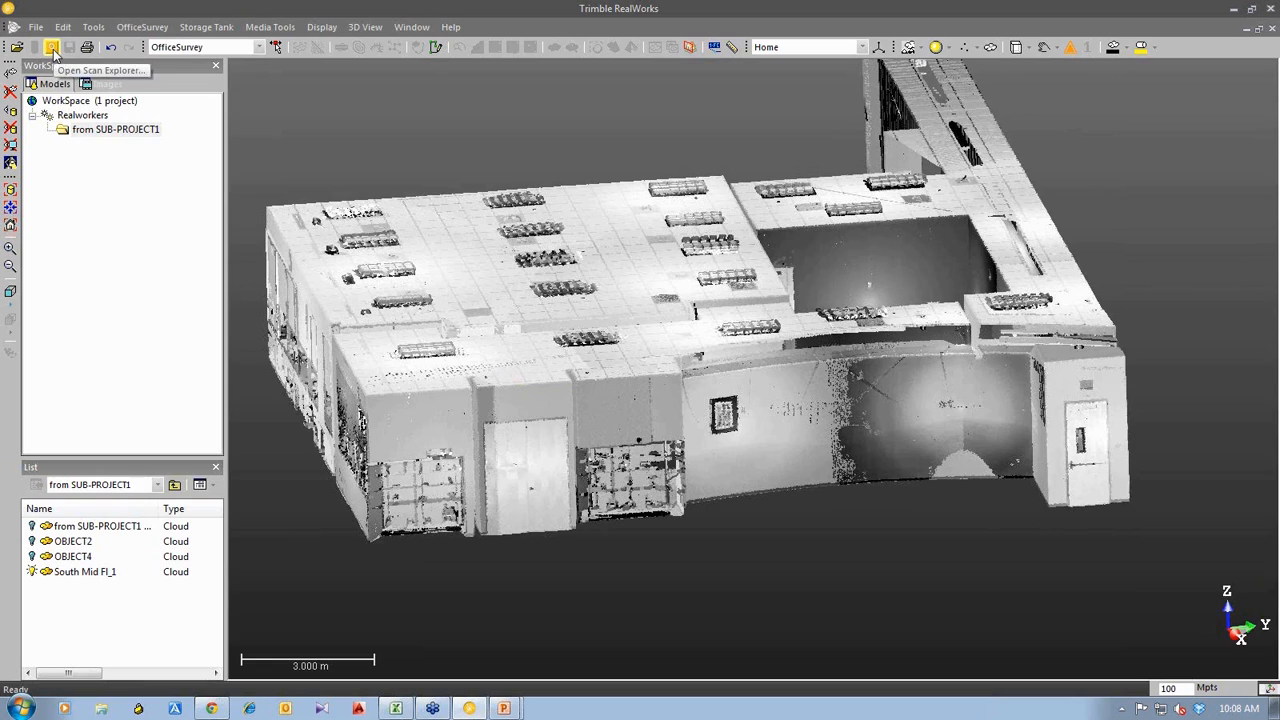
left_click(52, 47)
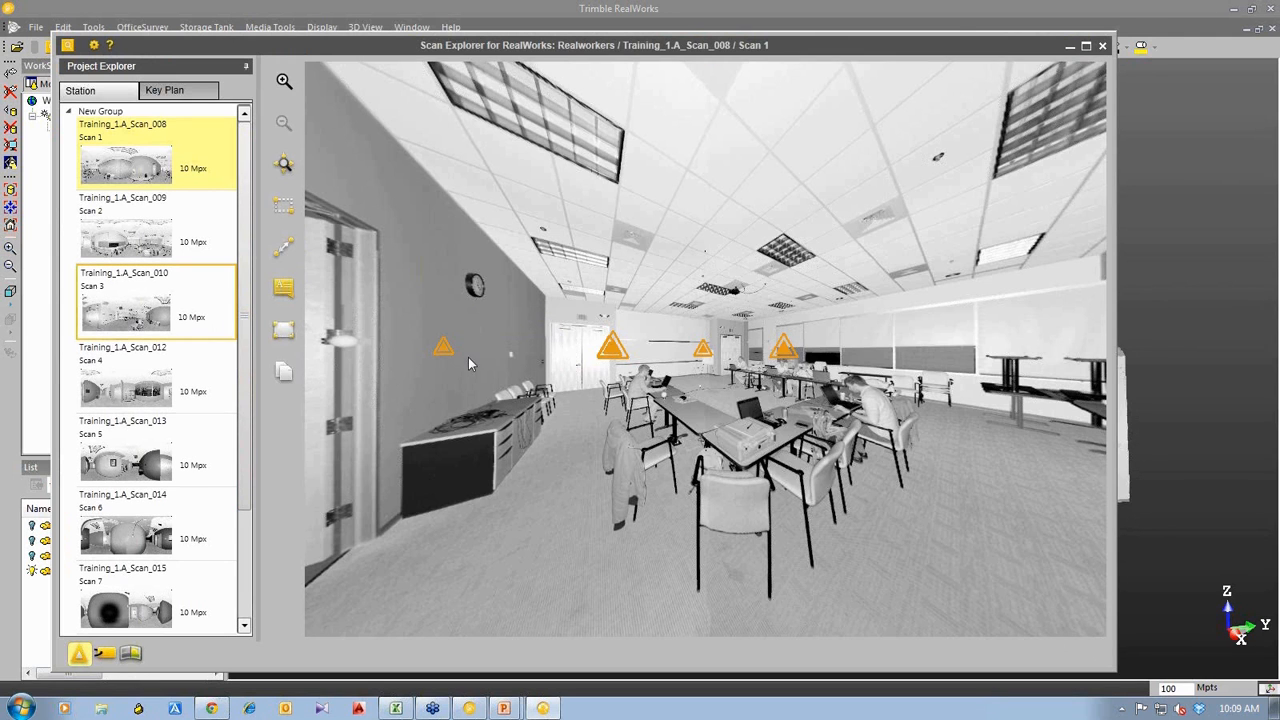
double_click(126, 310)
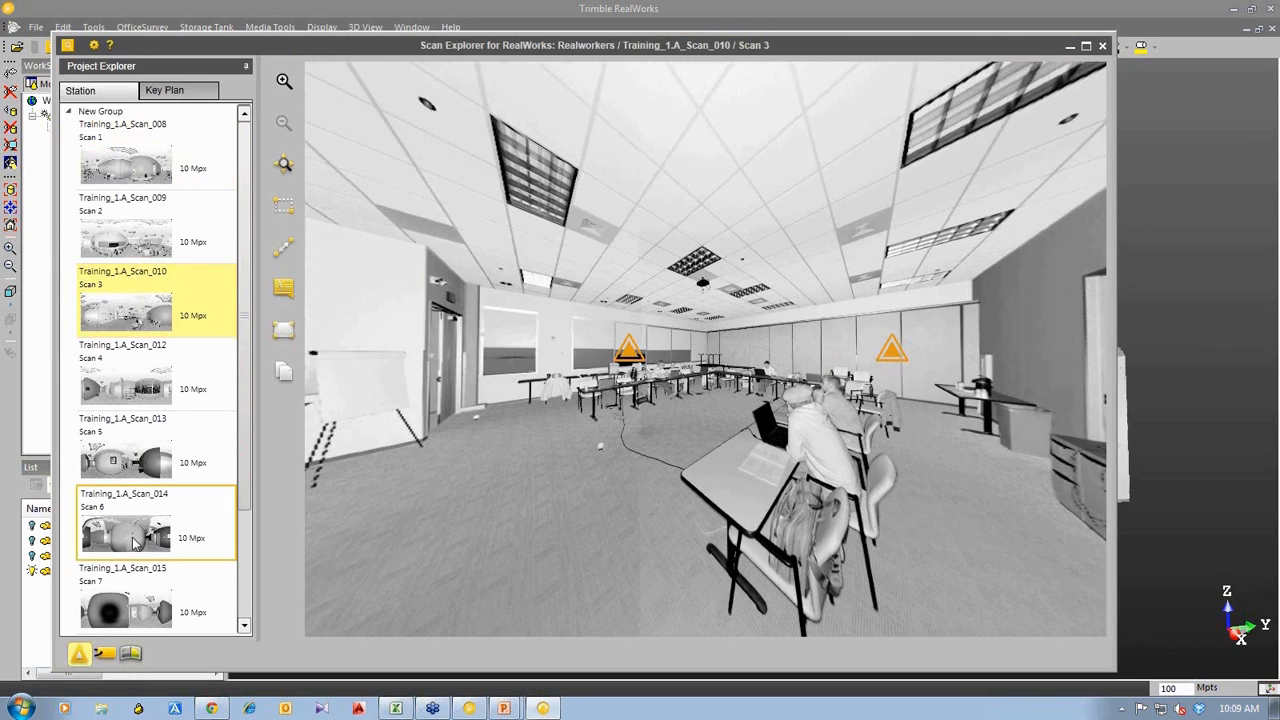
double_click(125, 532)
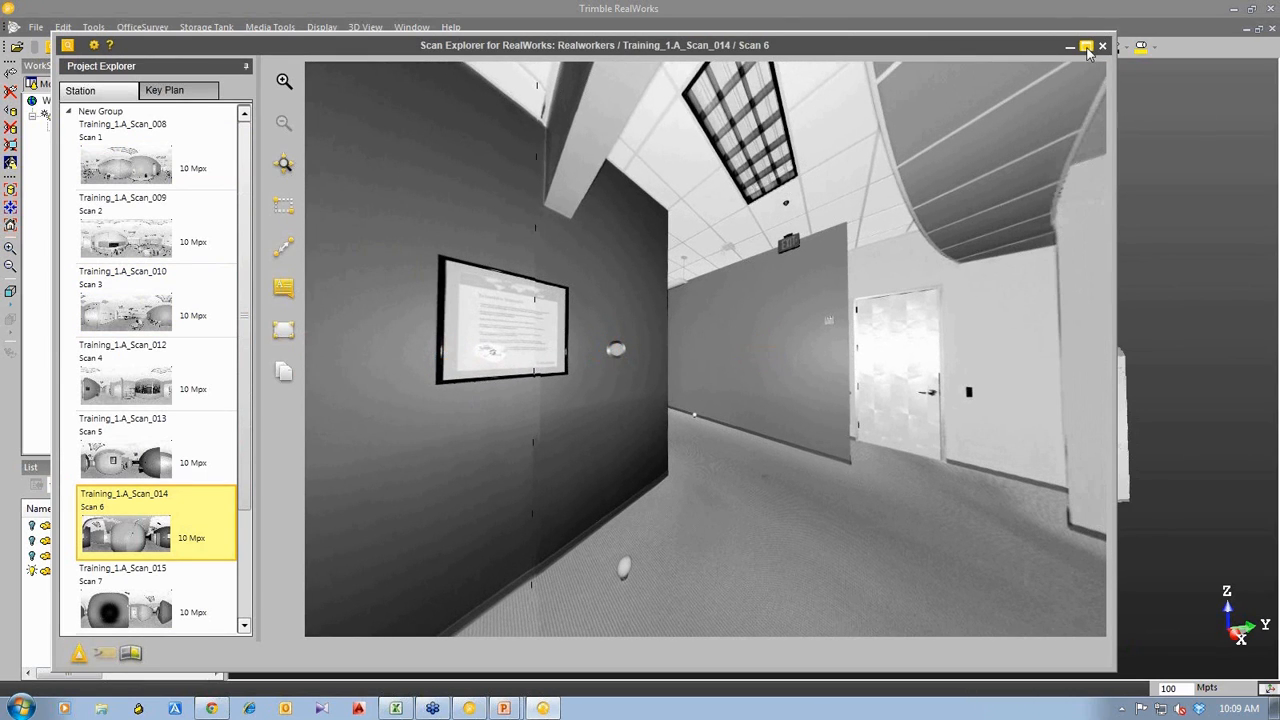
left_click(1080, 47)
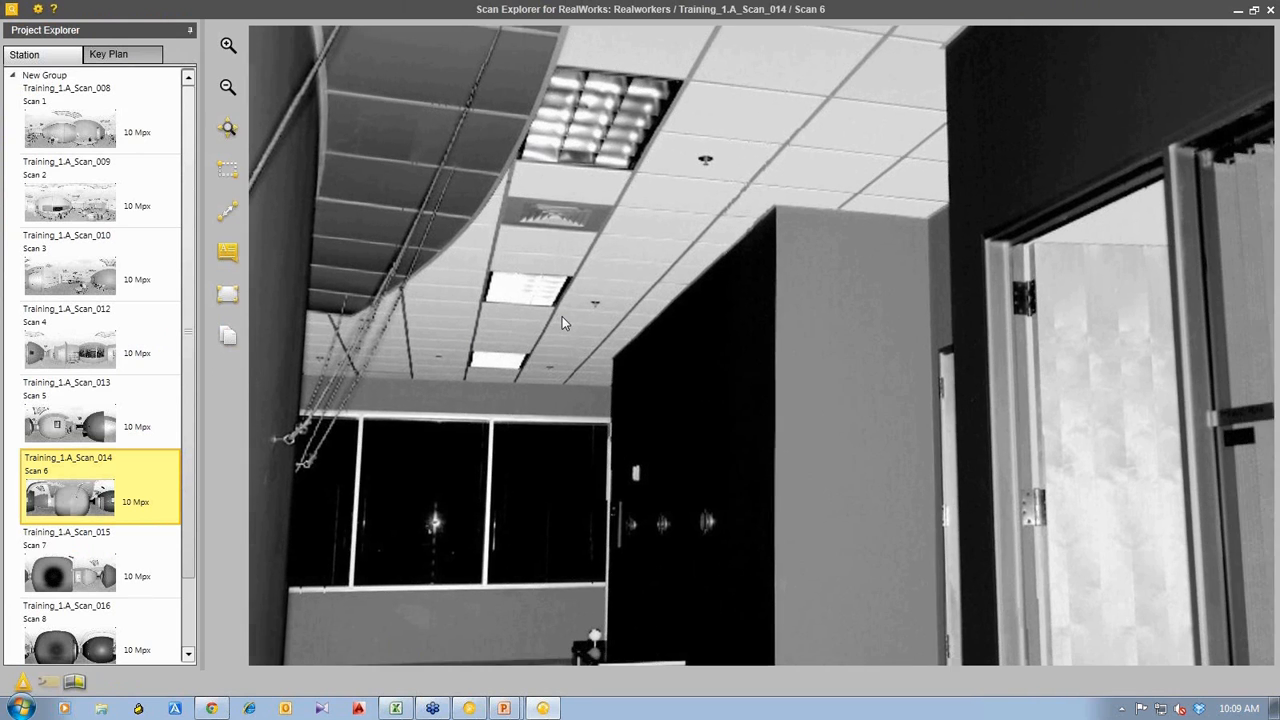
left_click_drag(565, 322, 530, 390)
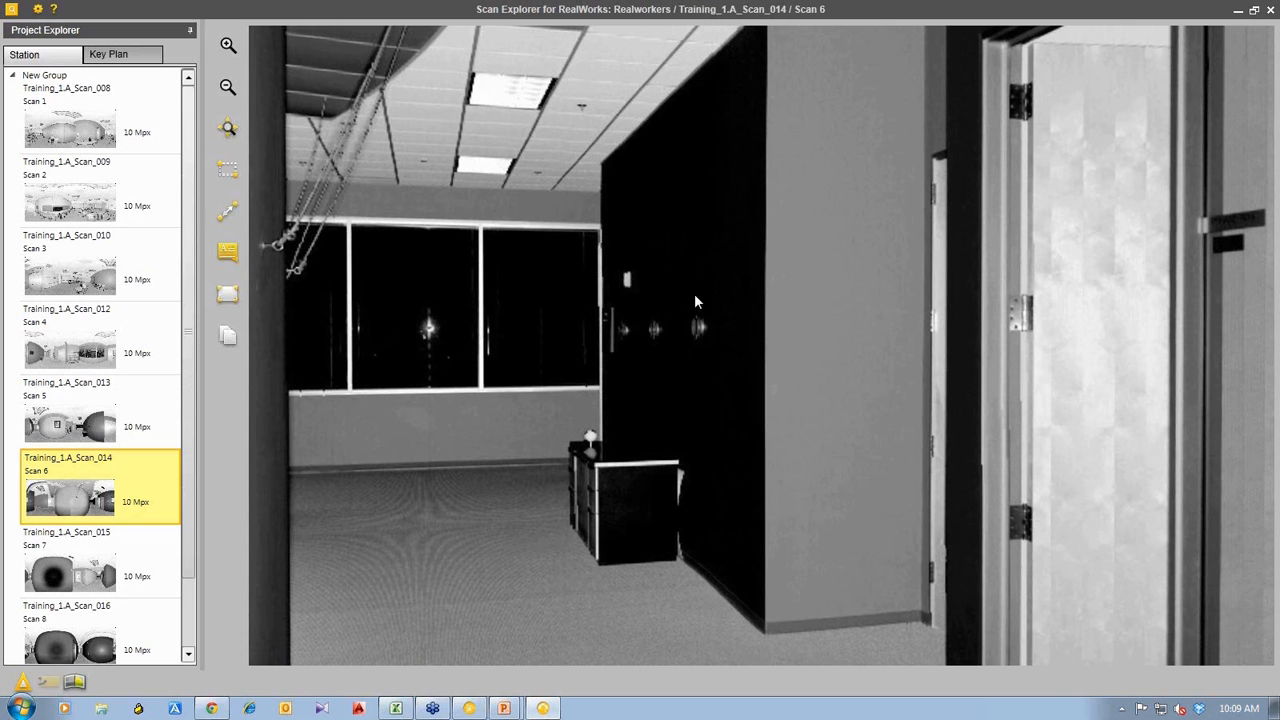
left_click_drag(697, 302, 670, 341)
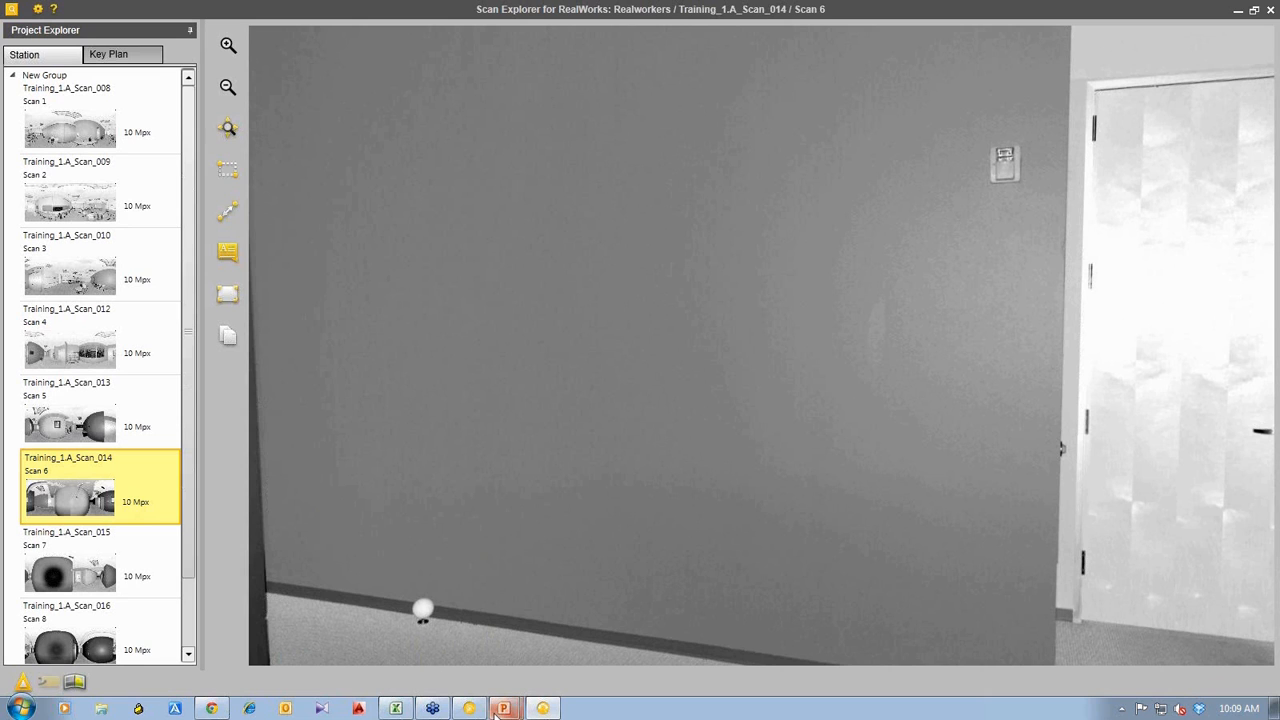
left_click(506, 706)
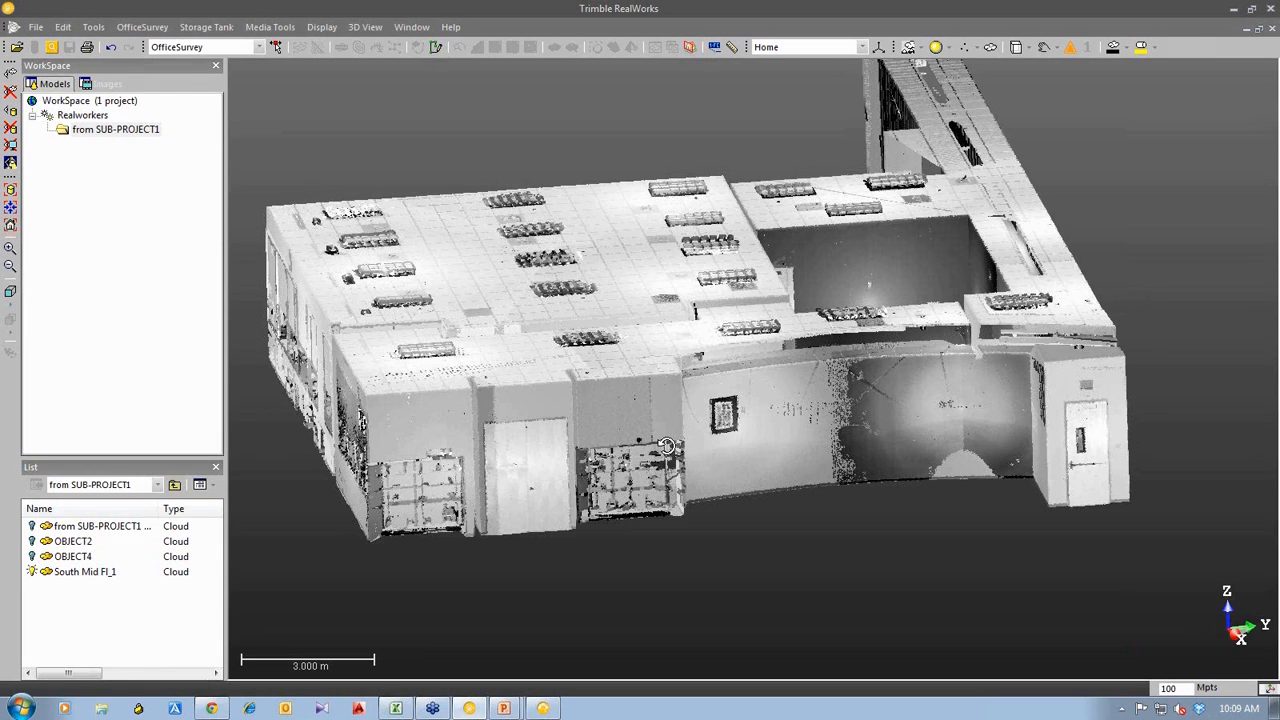
- Orbit to a side elevation and check the workflow mode list, keeping OfficeSurvey
left_click_drag(665, 445, 650, 410)
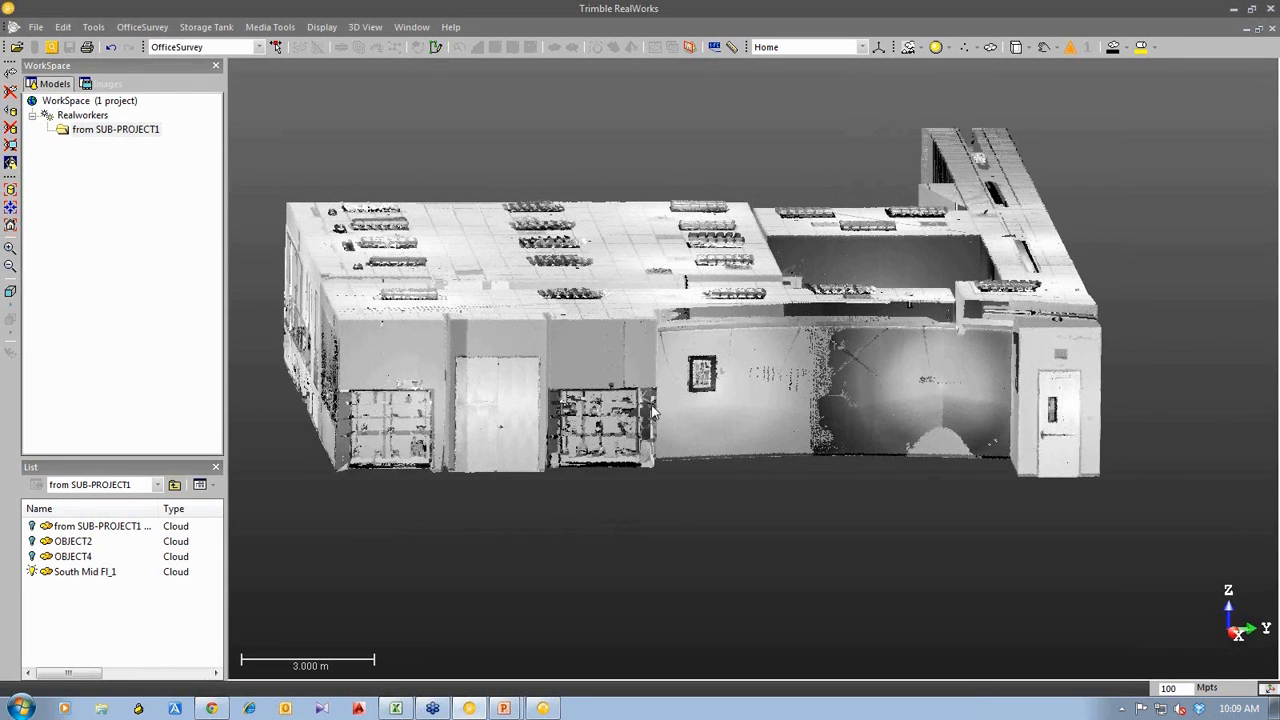
mouse_move(652, 405)
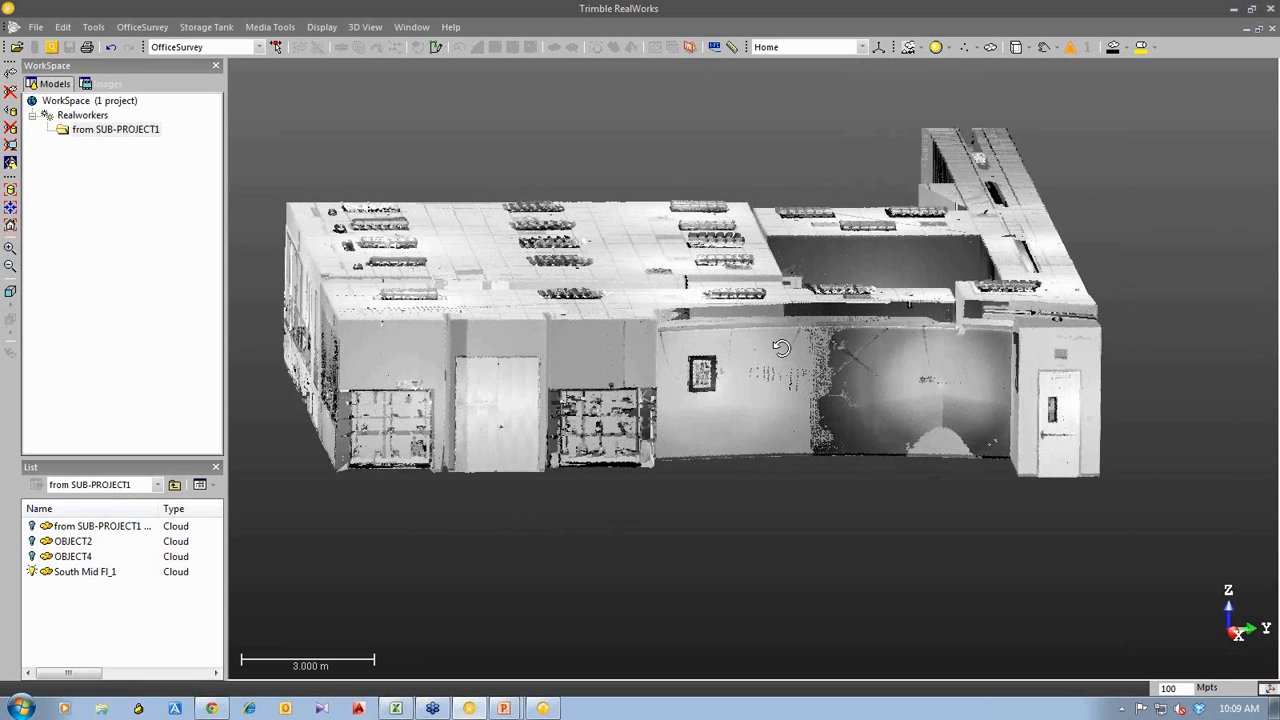
left_click_drag(783, 348, 748, 313)
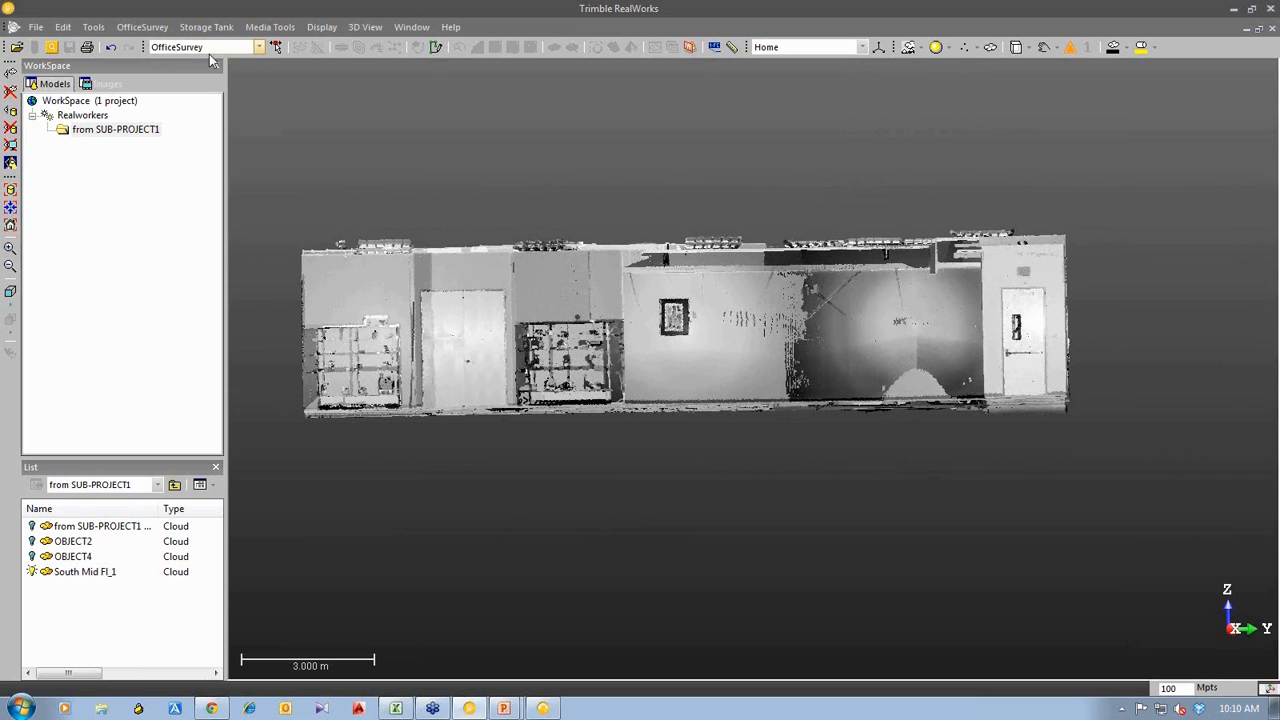
left_click(263, 47)
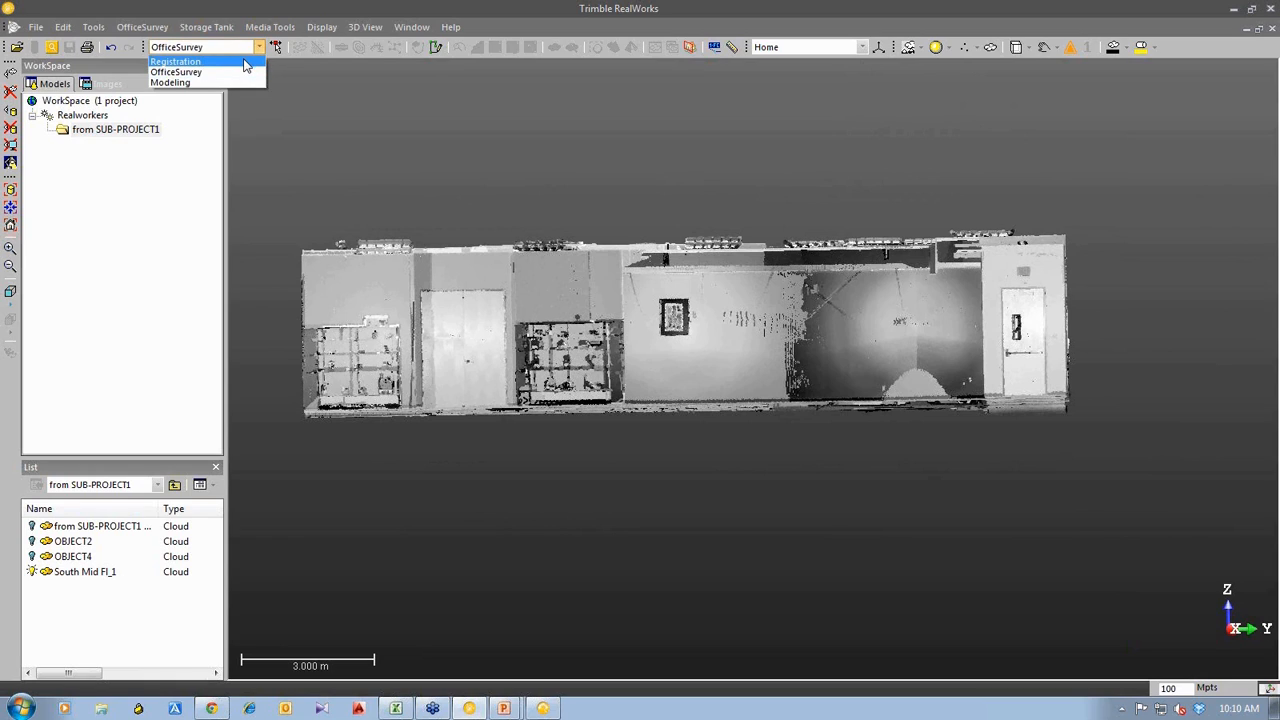
mouse_move(261, 63)
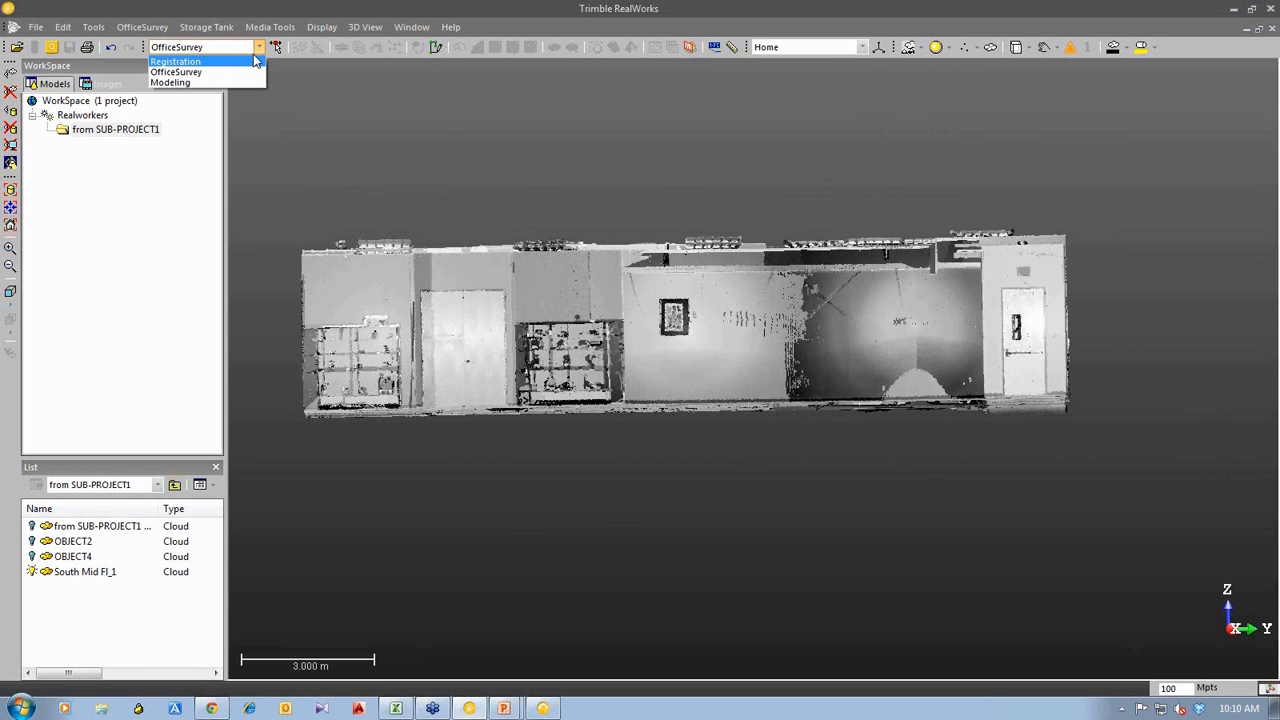
left_click(193, 77)
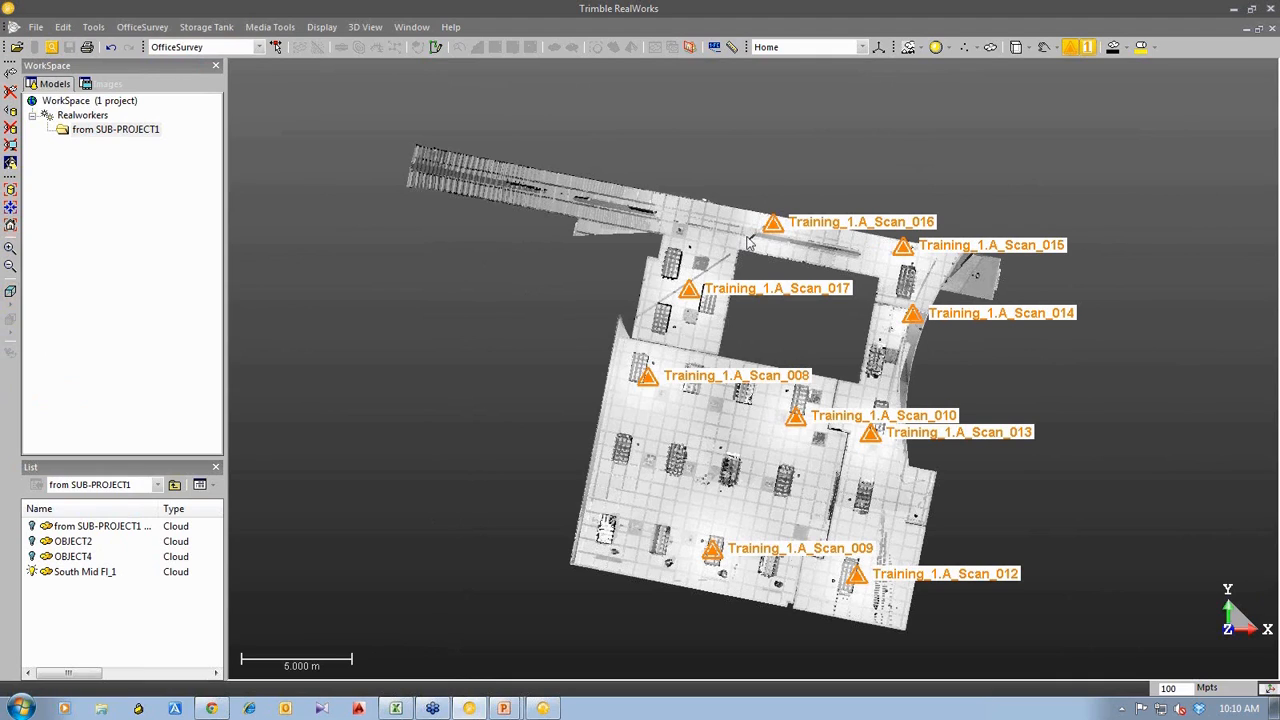
mouse_move(886, 543)
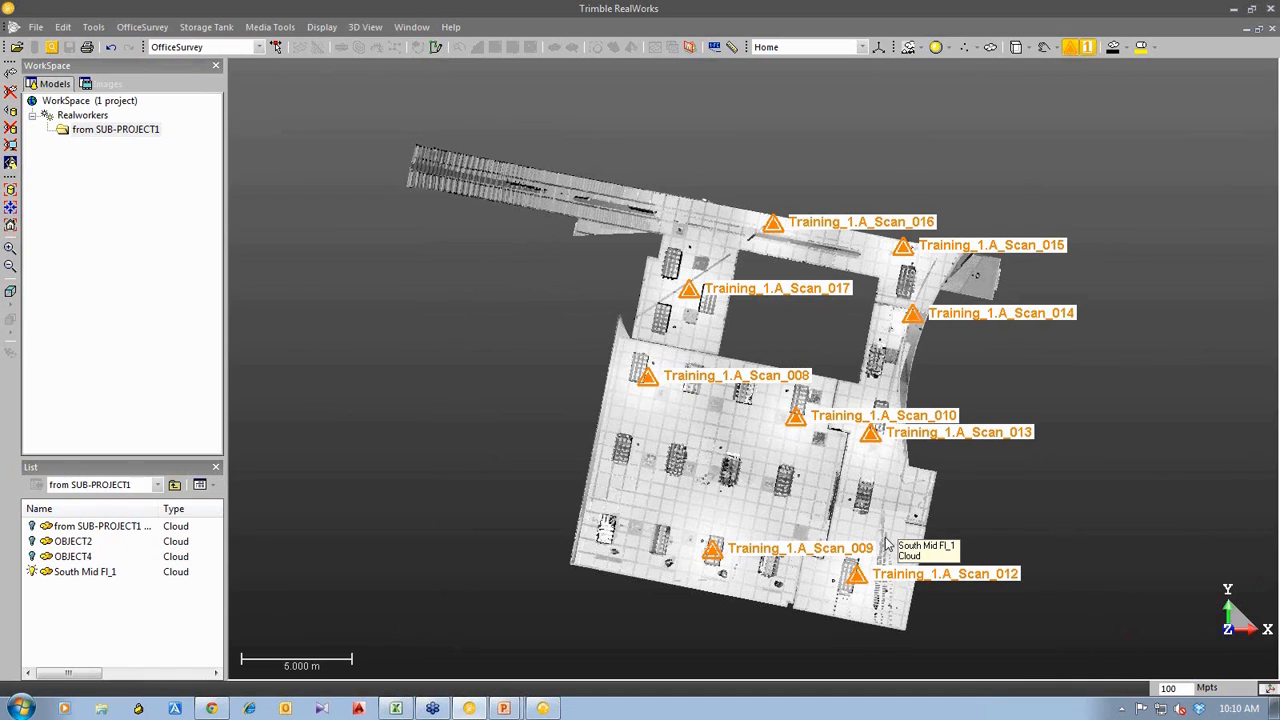
mouse_move(1035, 68)
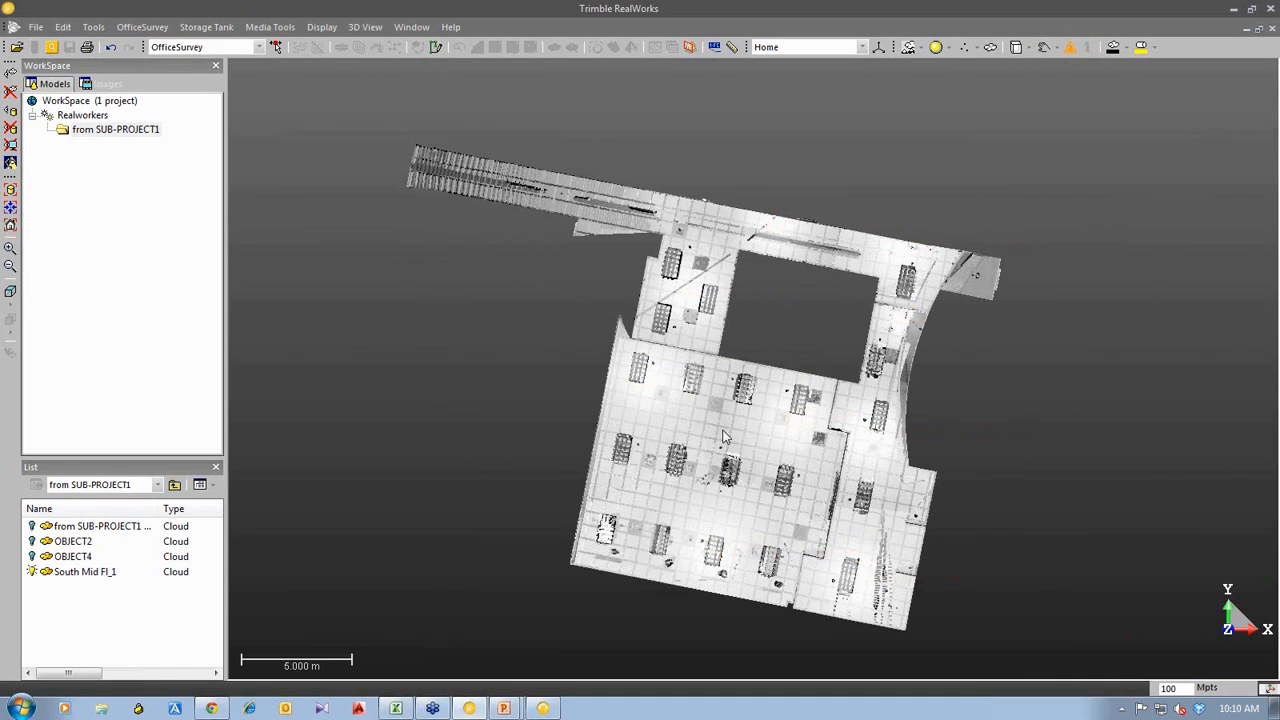
- Orbit the floor cloud from a tilted overhead view back to a level side elevation
left_click_drag(725, 435, 745, 222)
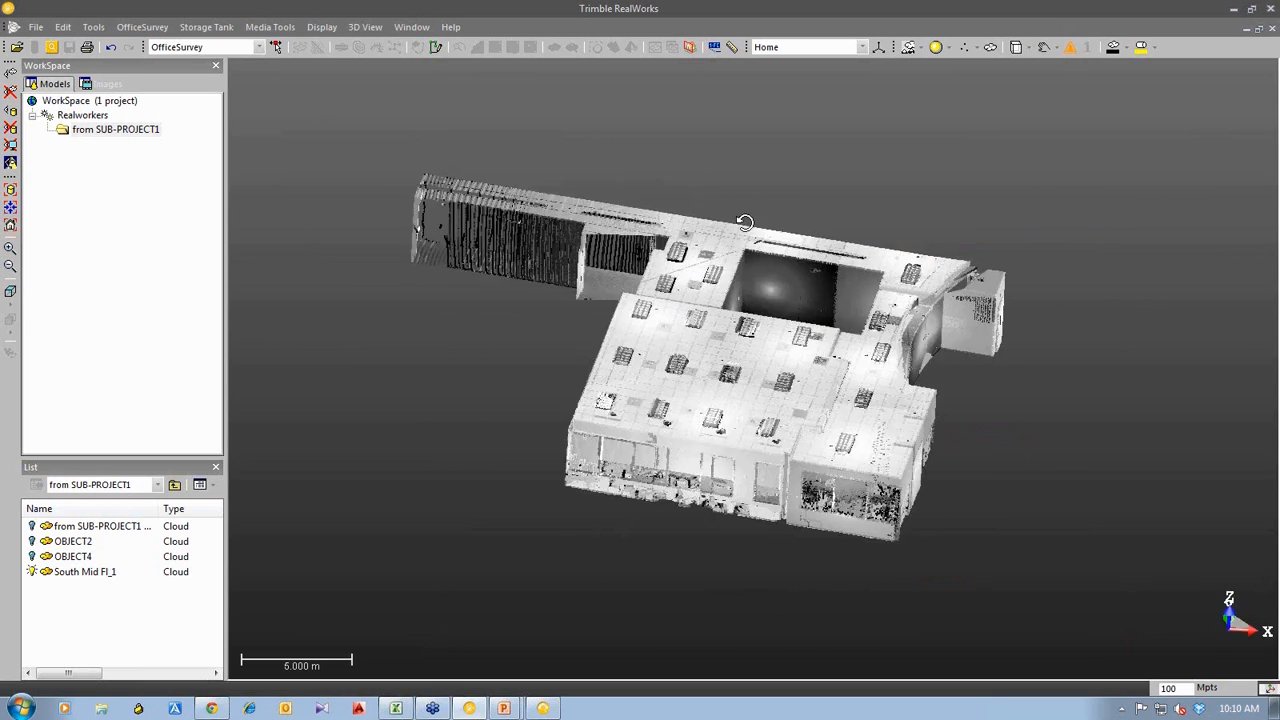
left_click_drag(745, 222, 620, 297)
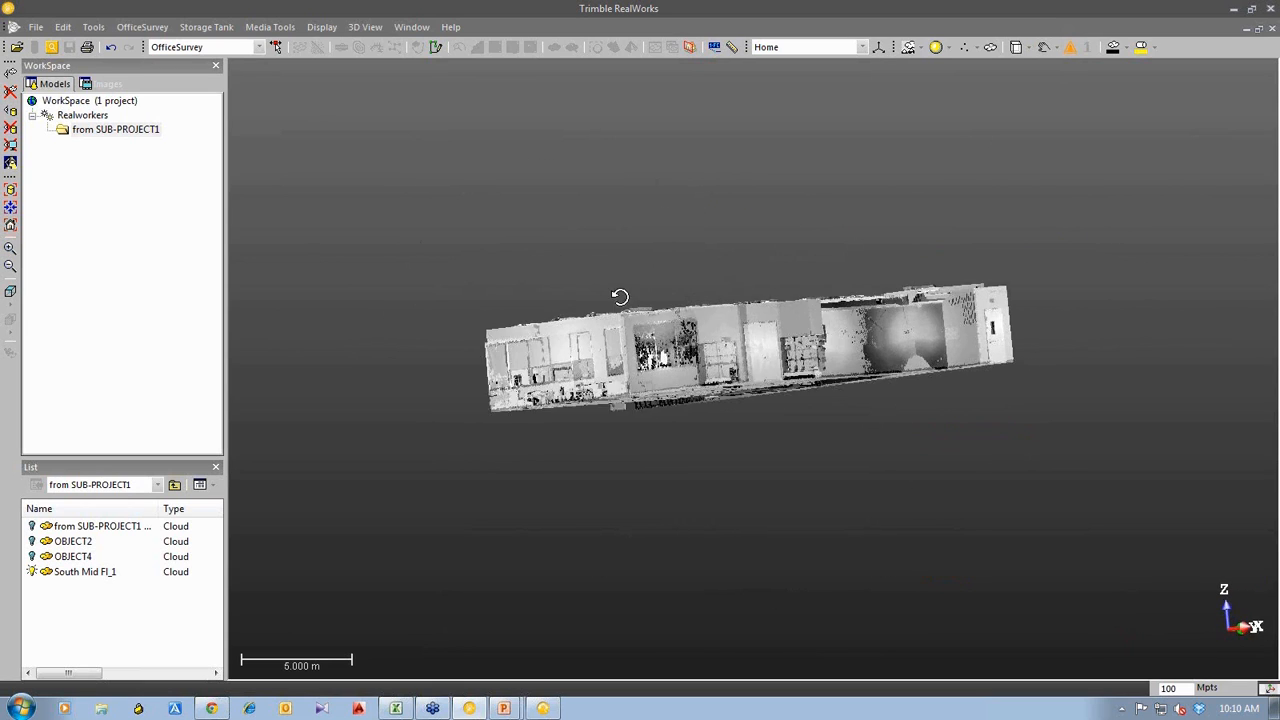
left_click_drag(620, 296, 687, 385)
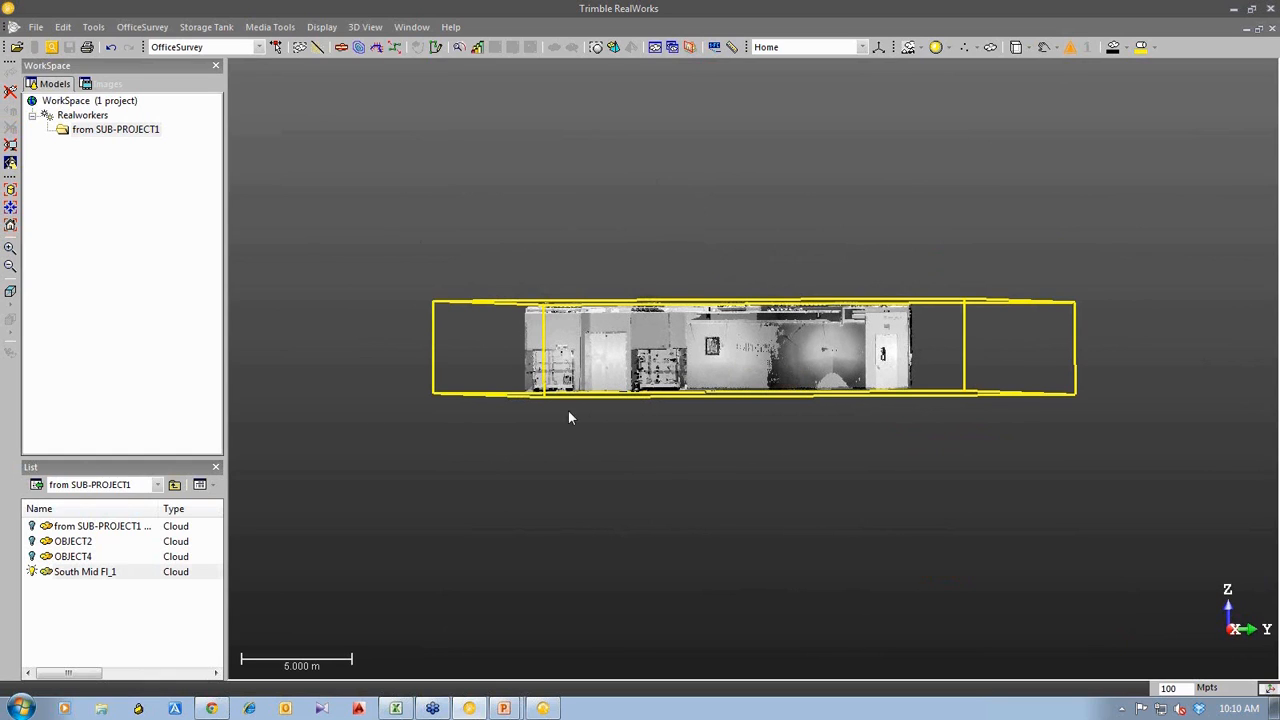
- Start the Cutting Plane Tool from the OfficeSurvey menu to slice the cloud horizontally
left_click(142, 27)
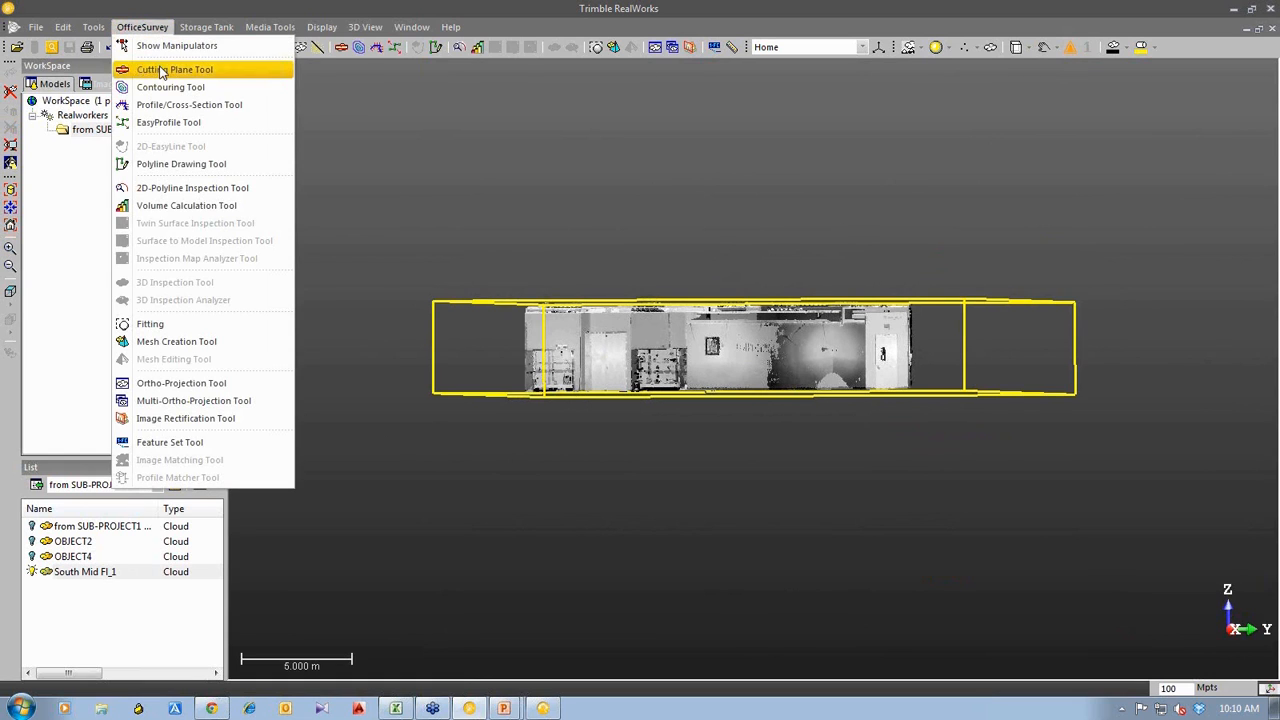
left_click(180, 69)
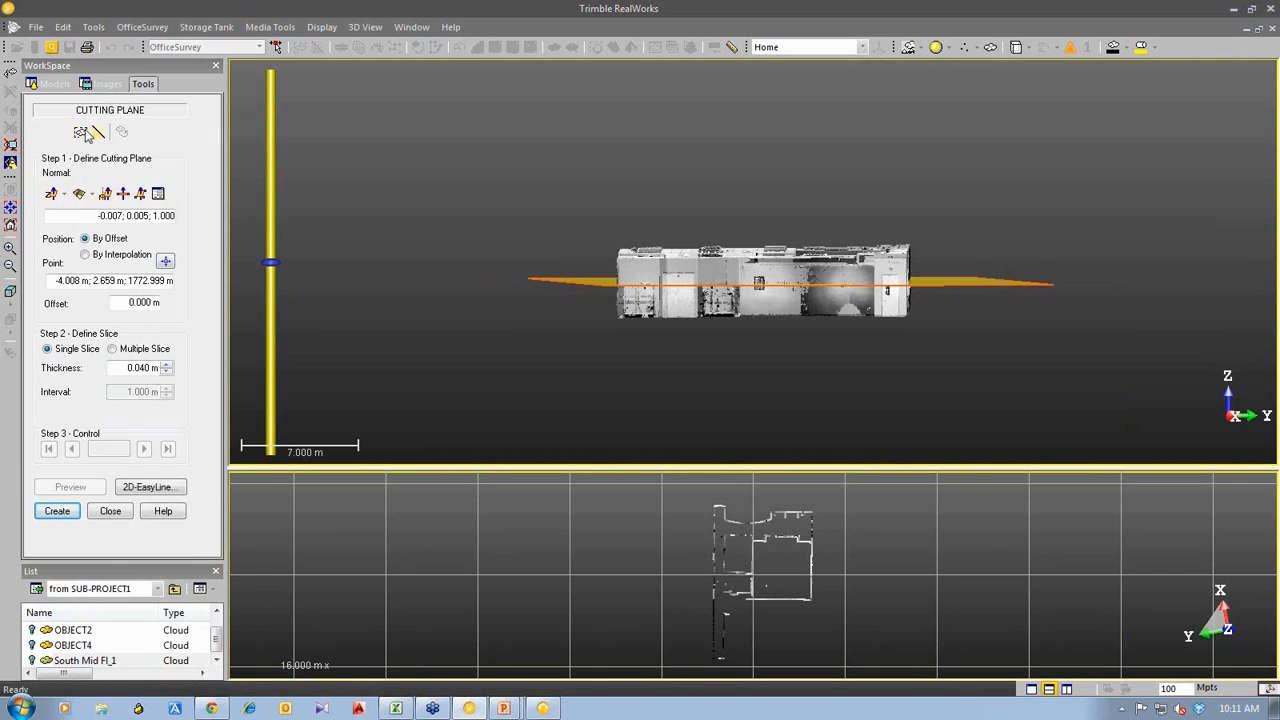
mouse_move(75, 135)
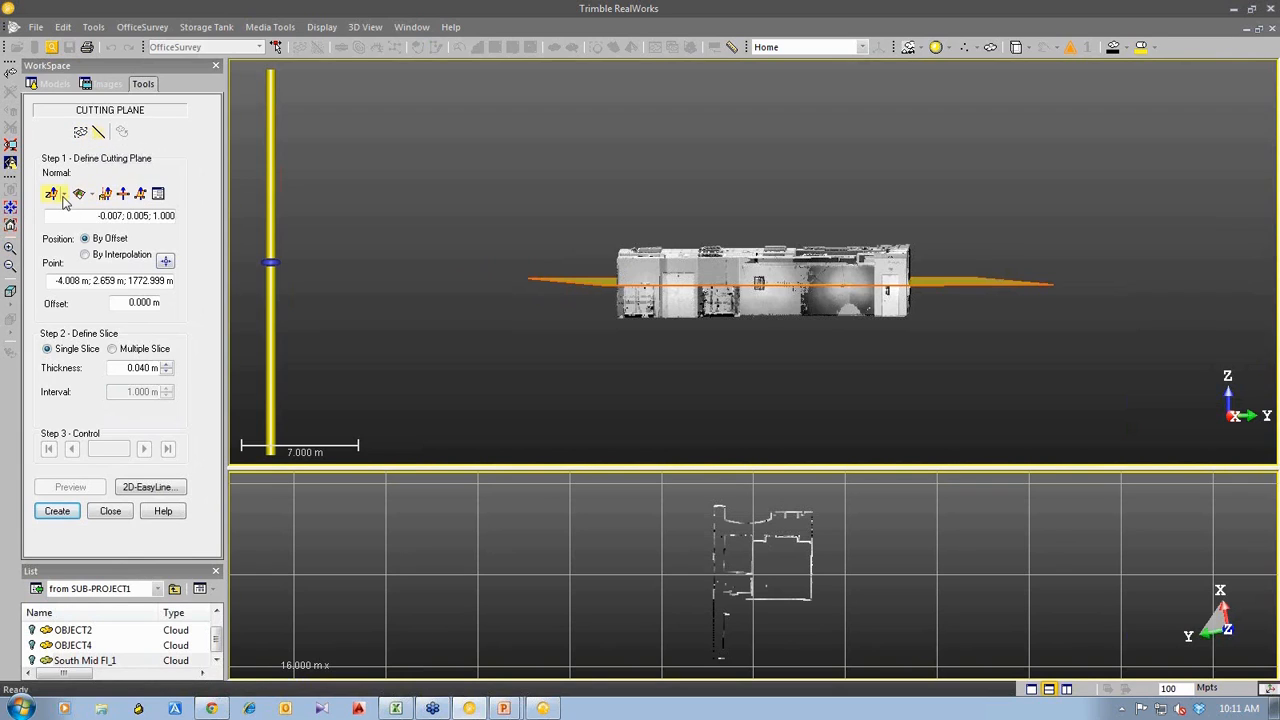
- Set the cutting plane normal to the Z axis and slide its offset to 0.100 m
left_click(64, 194)
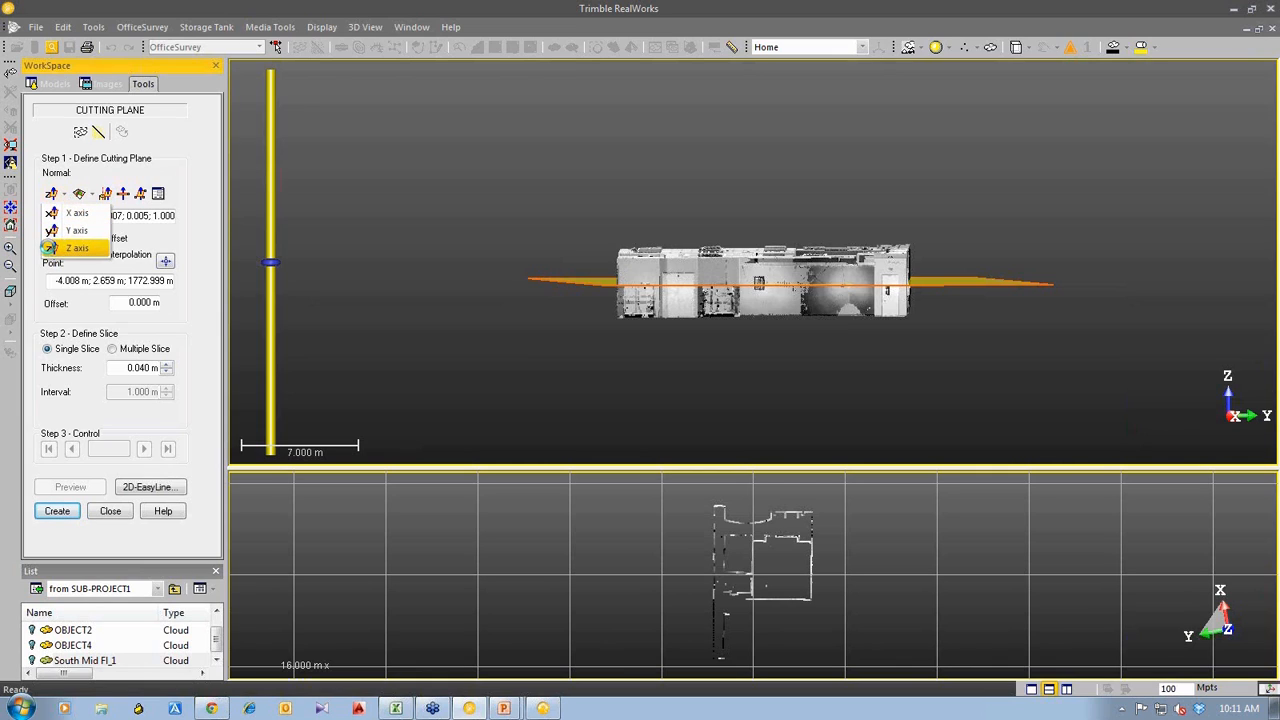
left_click(77, 247)
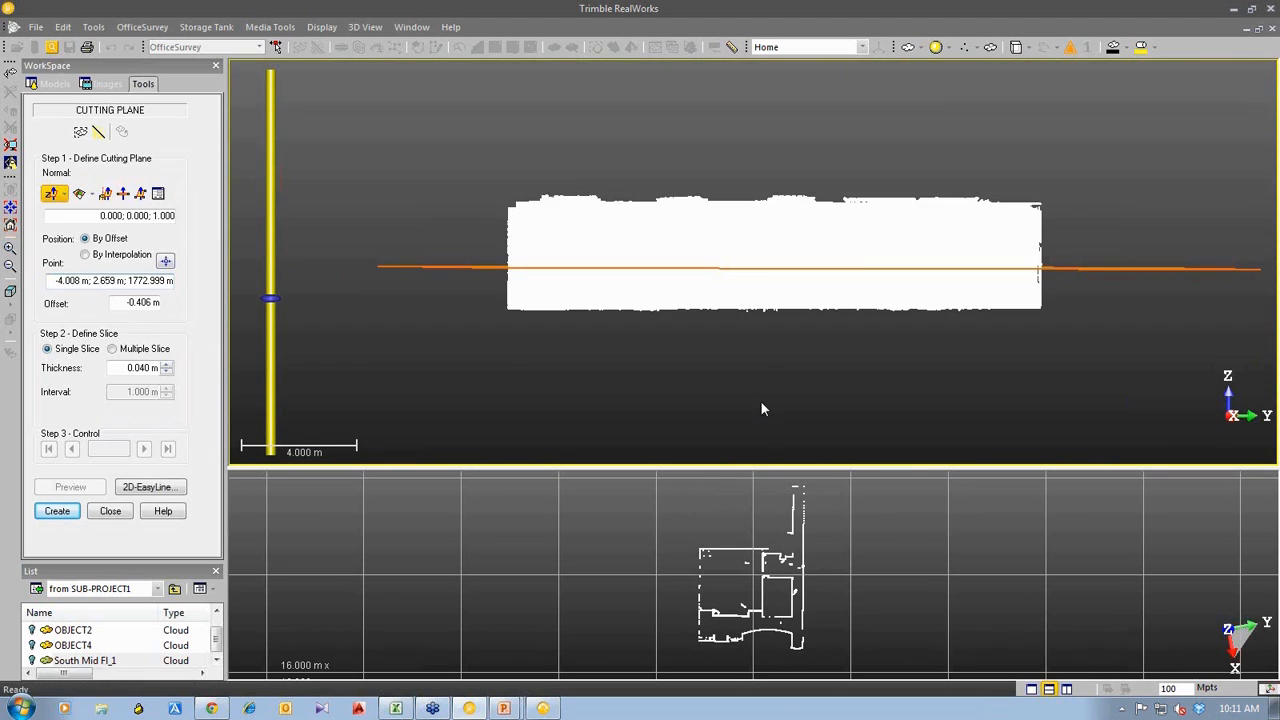
mouse_move(737, 470)
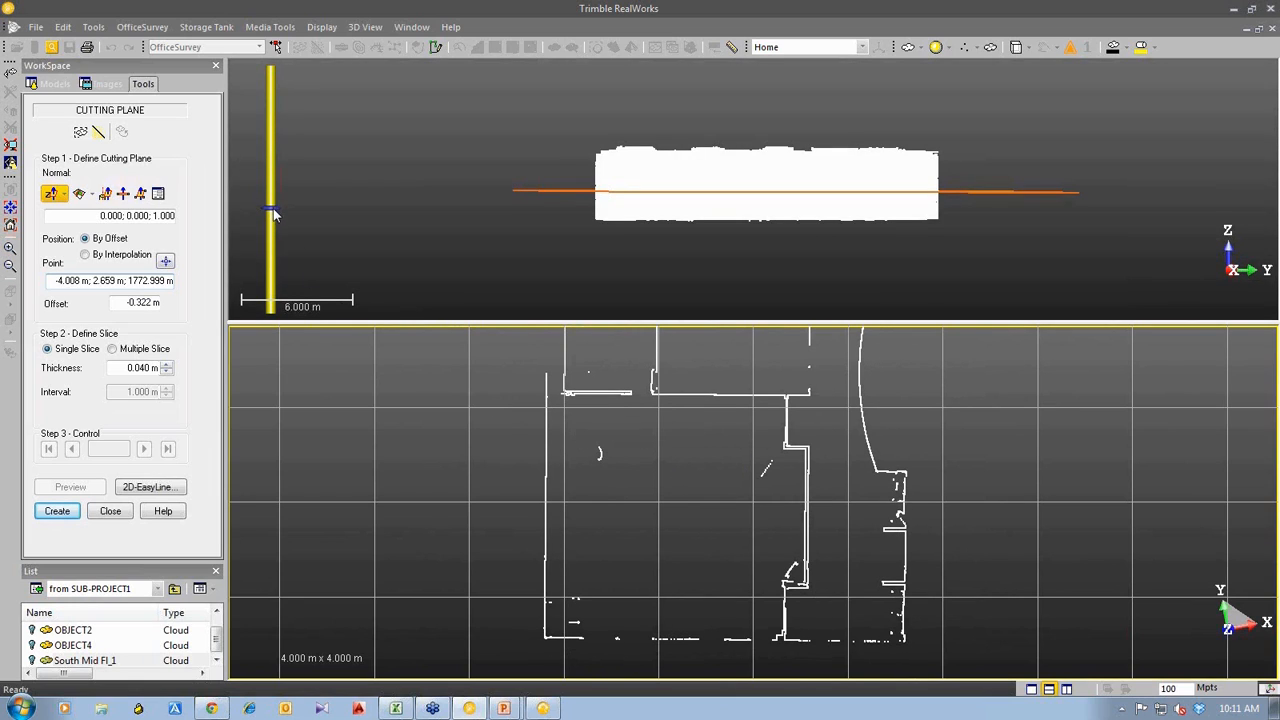
left_click_drag(270, 213, 270, 195)
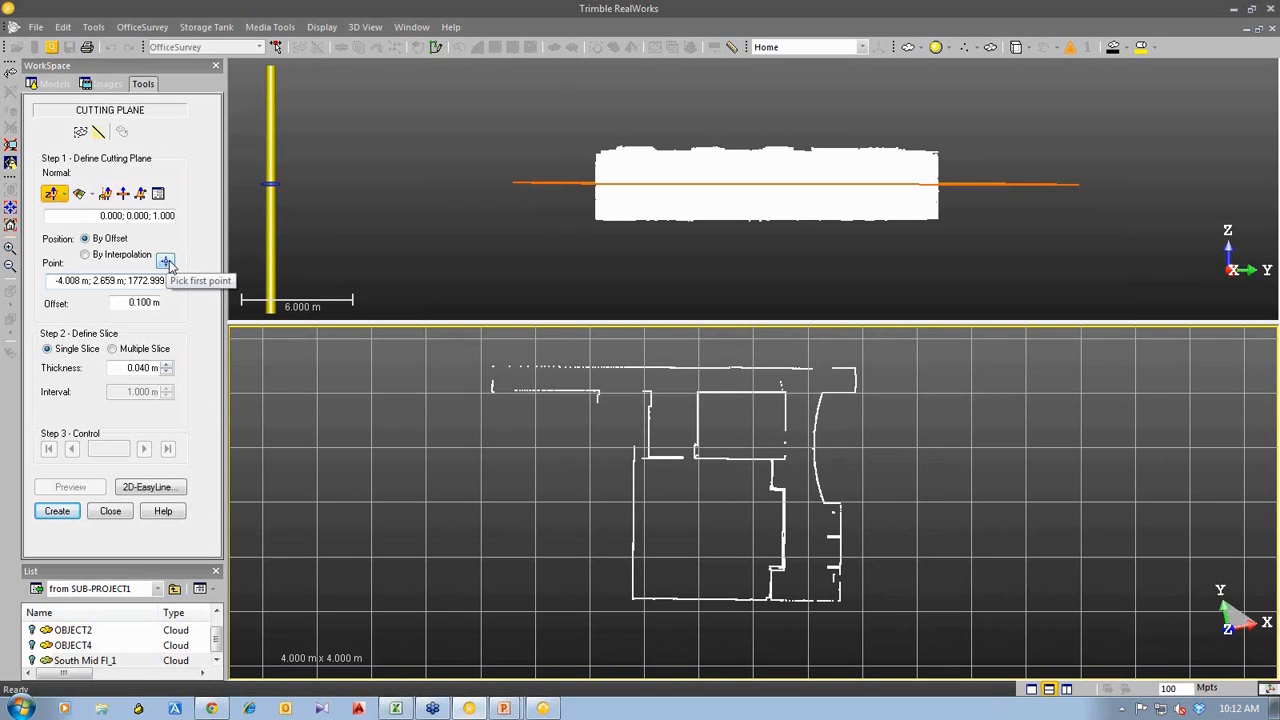
mouse_move(640, 276)
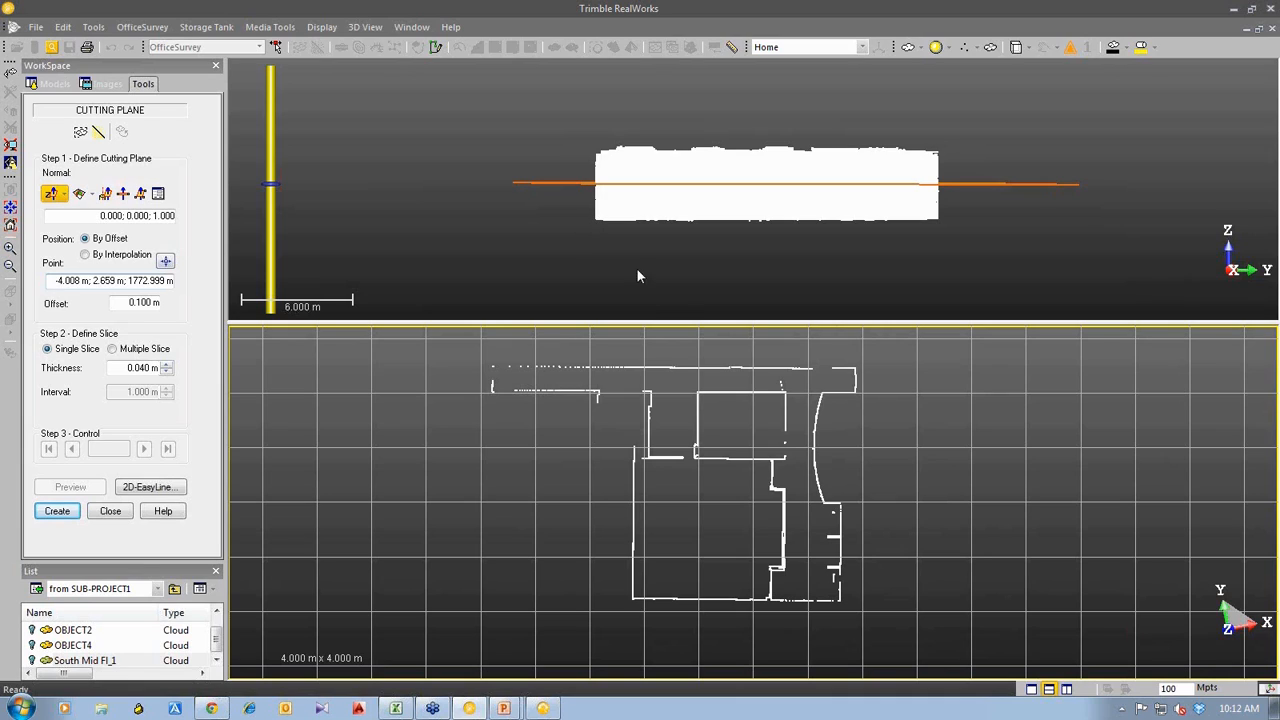
mouse_move(1002, 650)
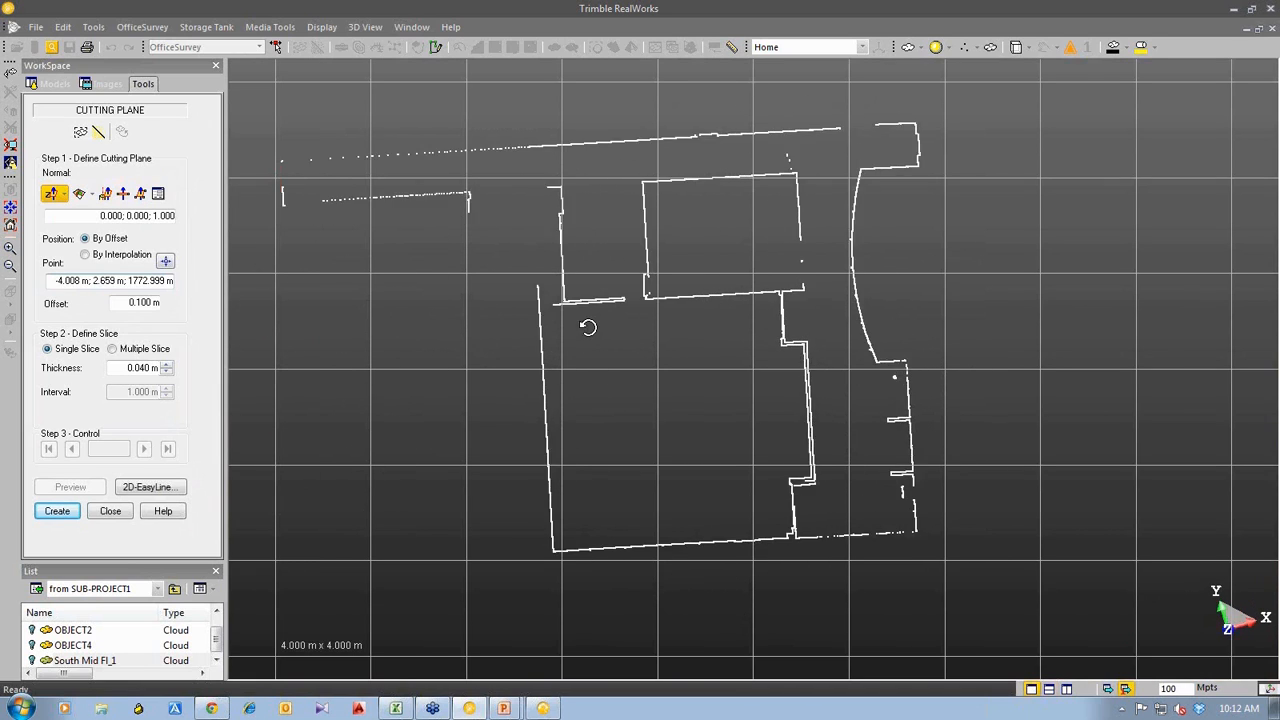
- Rotate the top-down slice so the walls align with the grid
left_click_drag(589, 327, 701, 425)
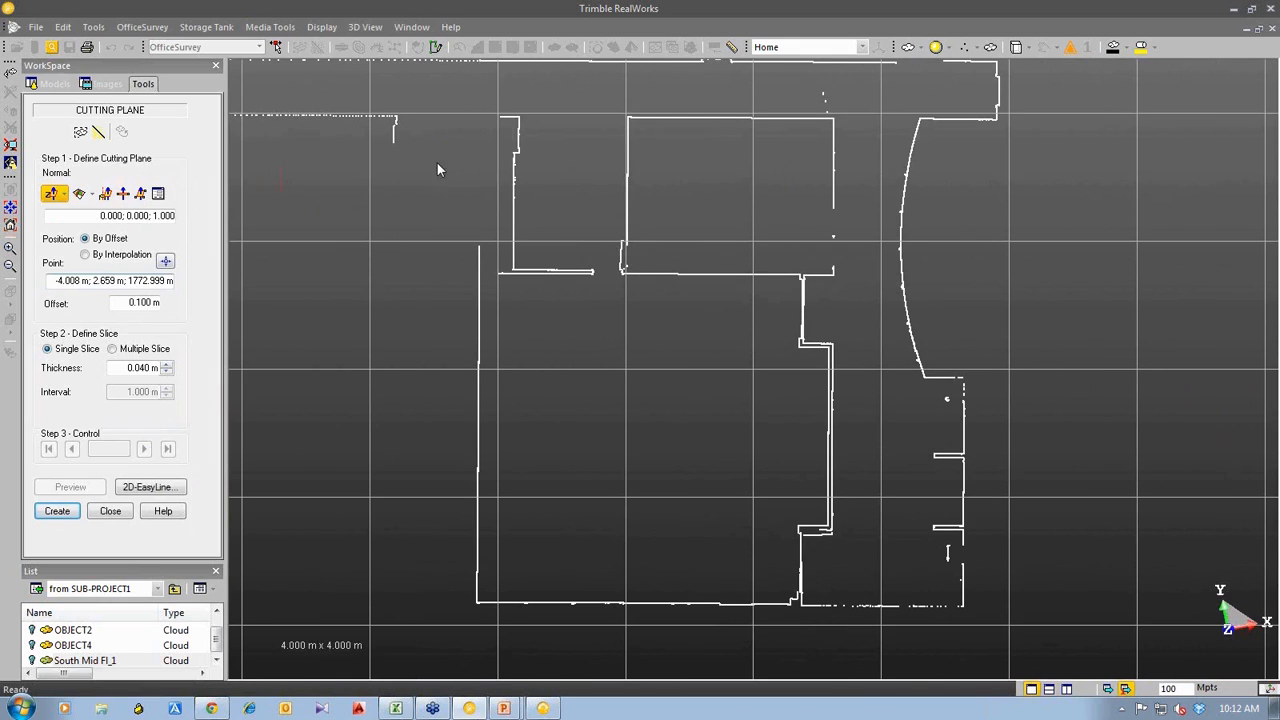
mouse_move(413, 193)
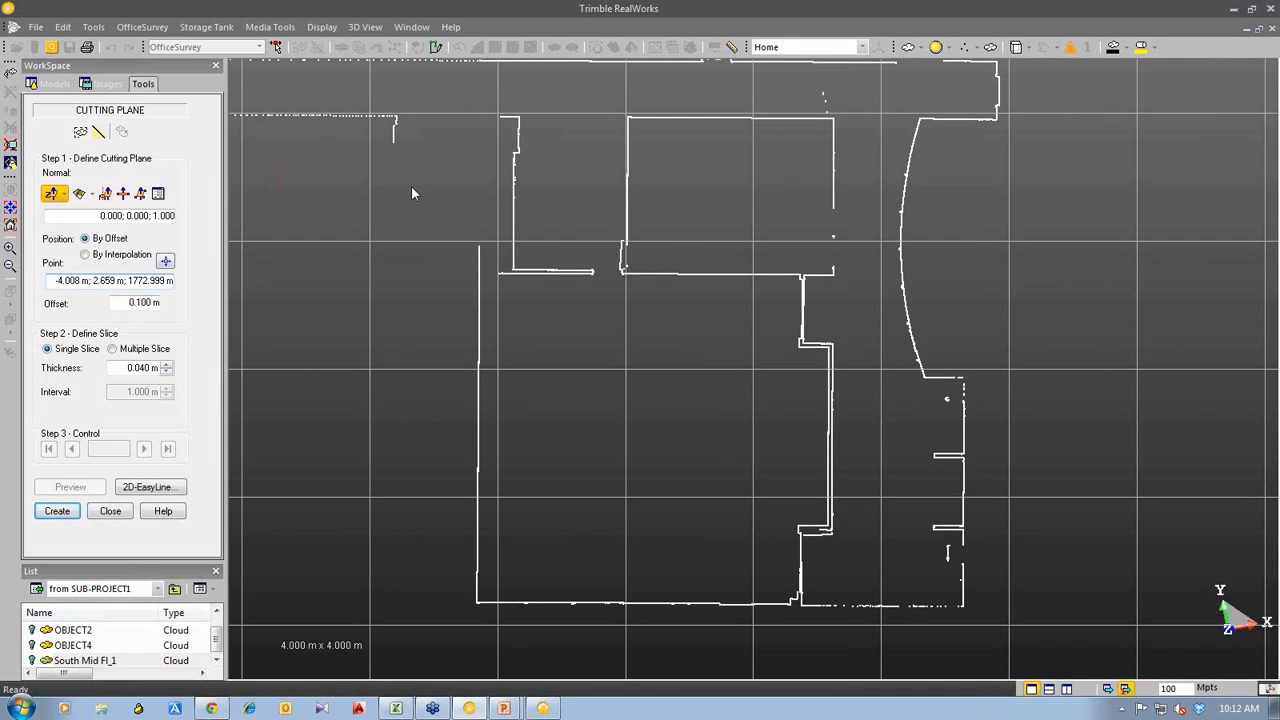
mouse_move(434, 246)
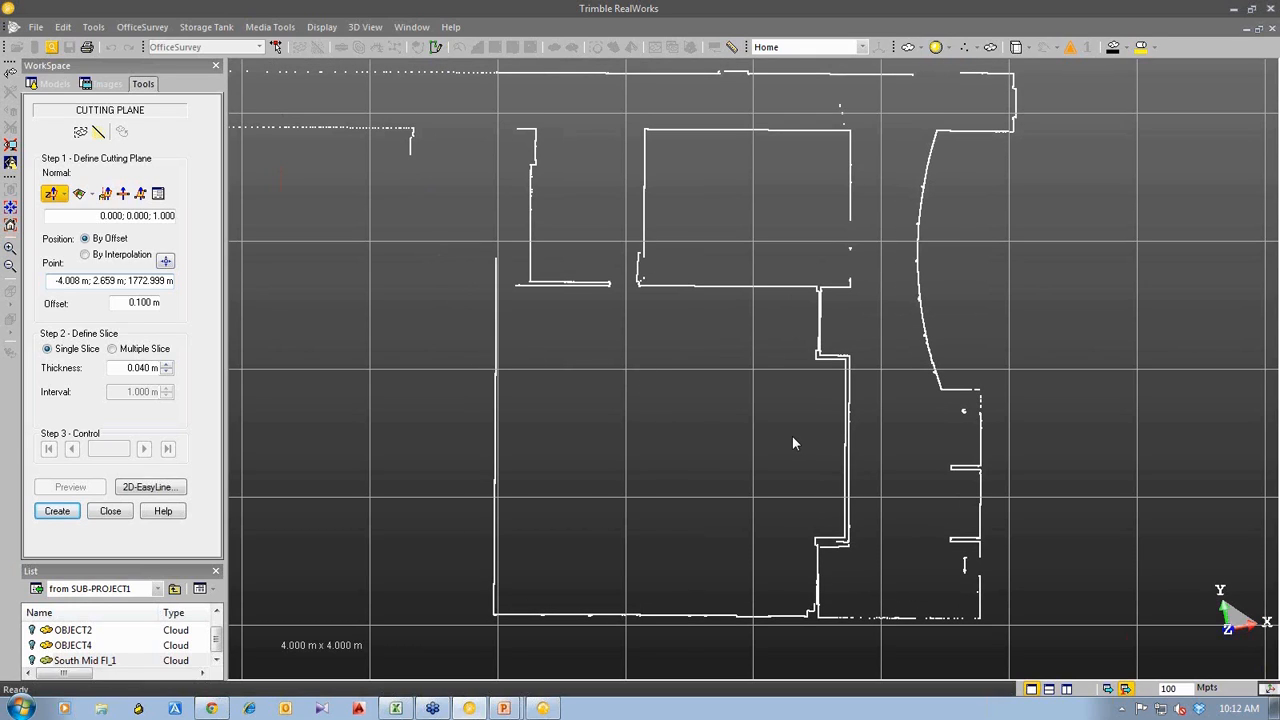
mouse_move(768, 435)
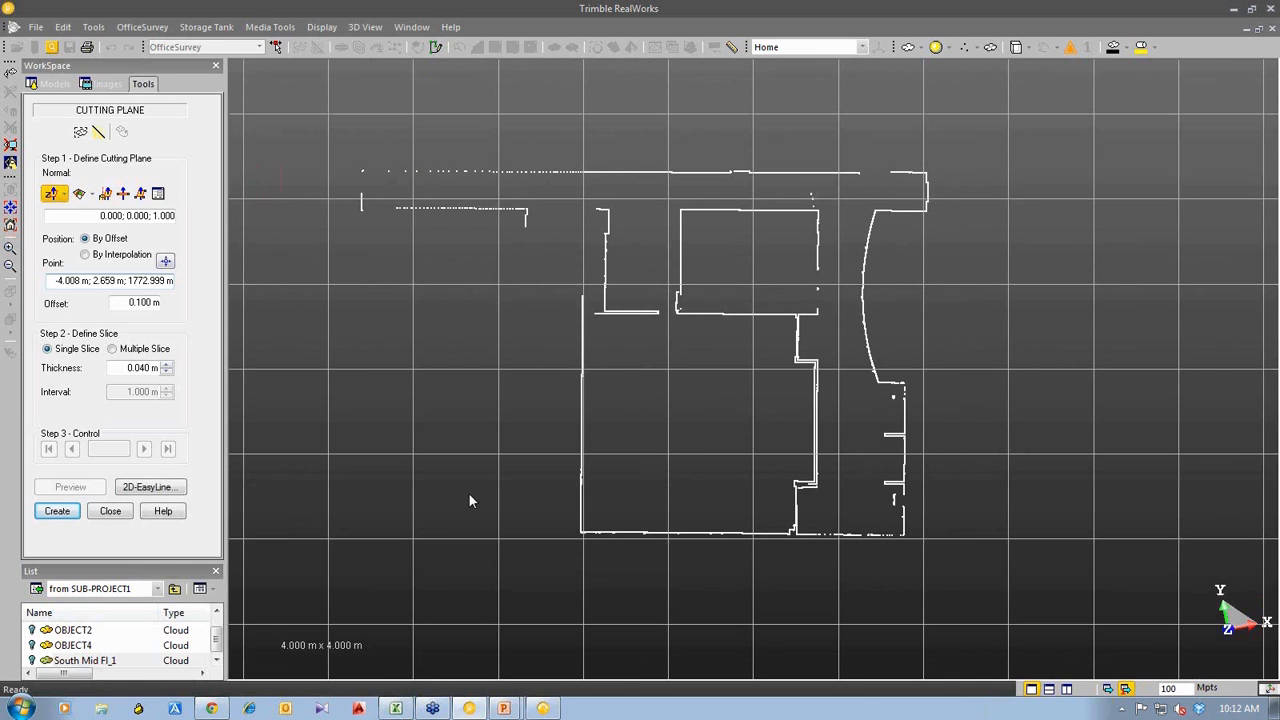
mouse_move(150, 487)
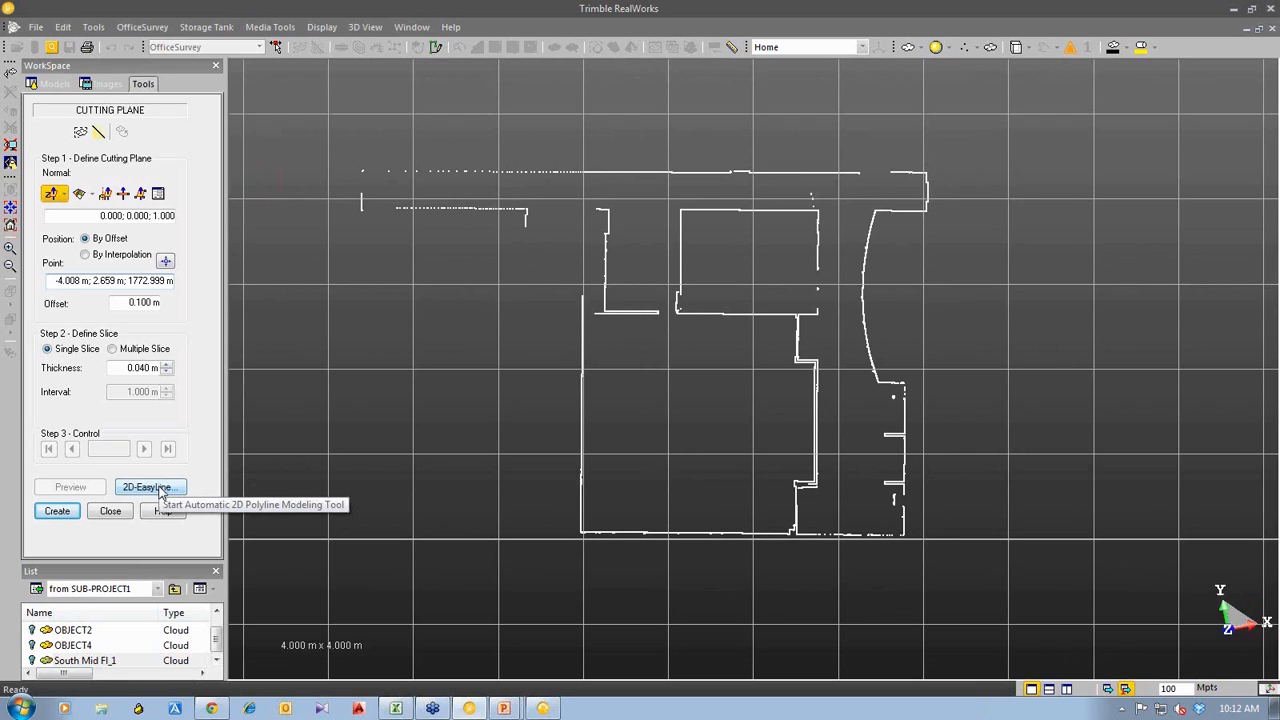
- Start 2D-EasyLine automatic polyline building on the slice with a 0.005 m threshold
left_click(148, 486)
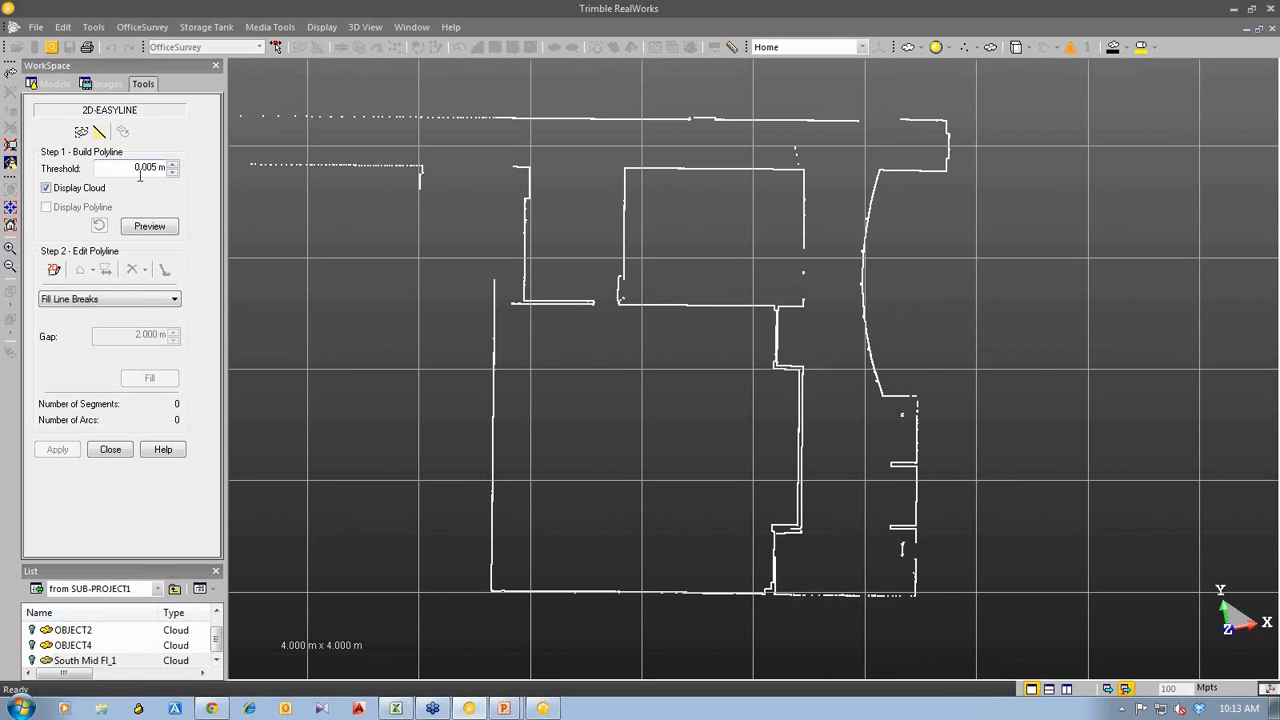
mouse_move(641, 337)
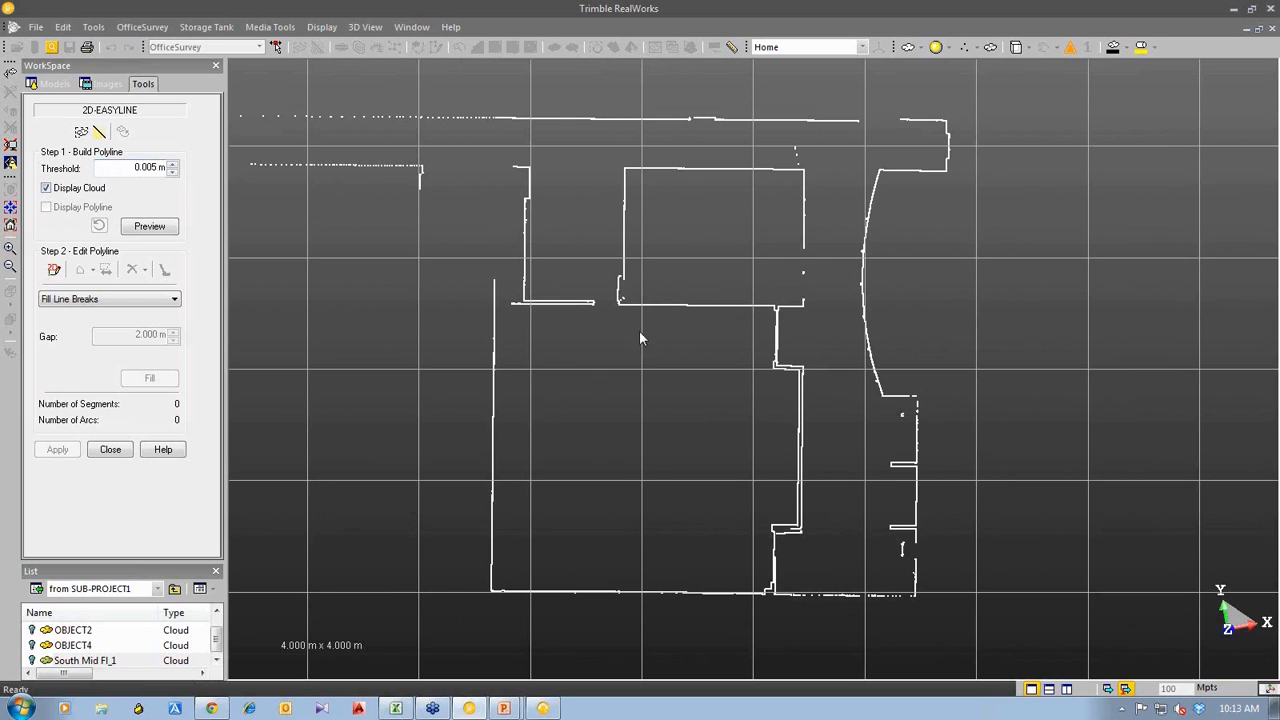
mouse_move(680, 322)
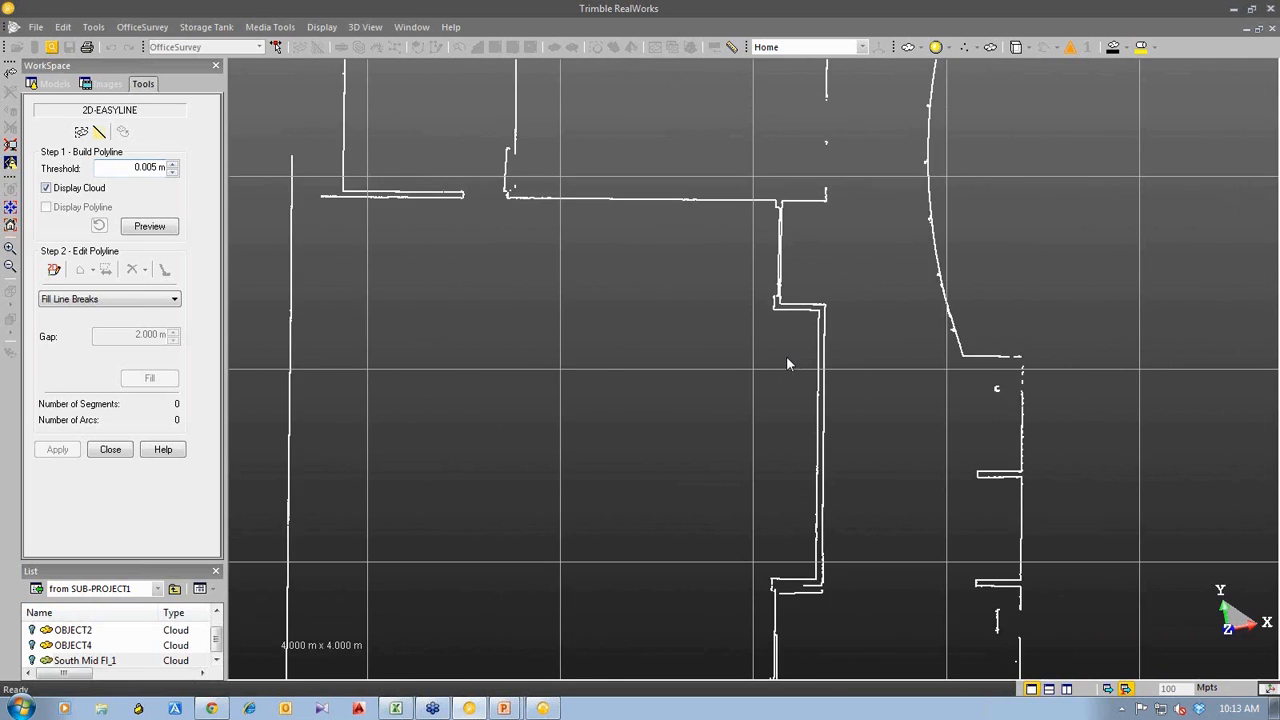
- Generate the 187-segment preview polyline, display it over the cloud and enable segment selection
left_click(149, 226)
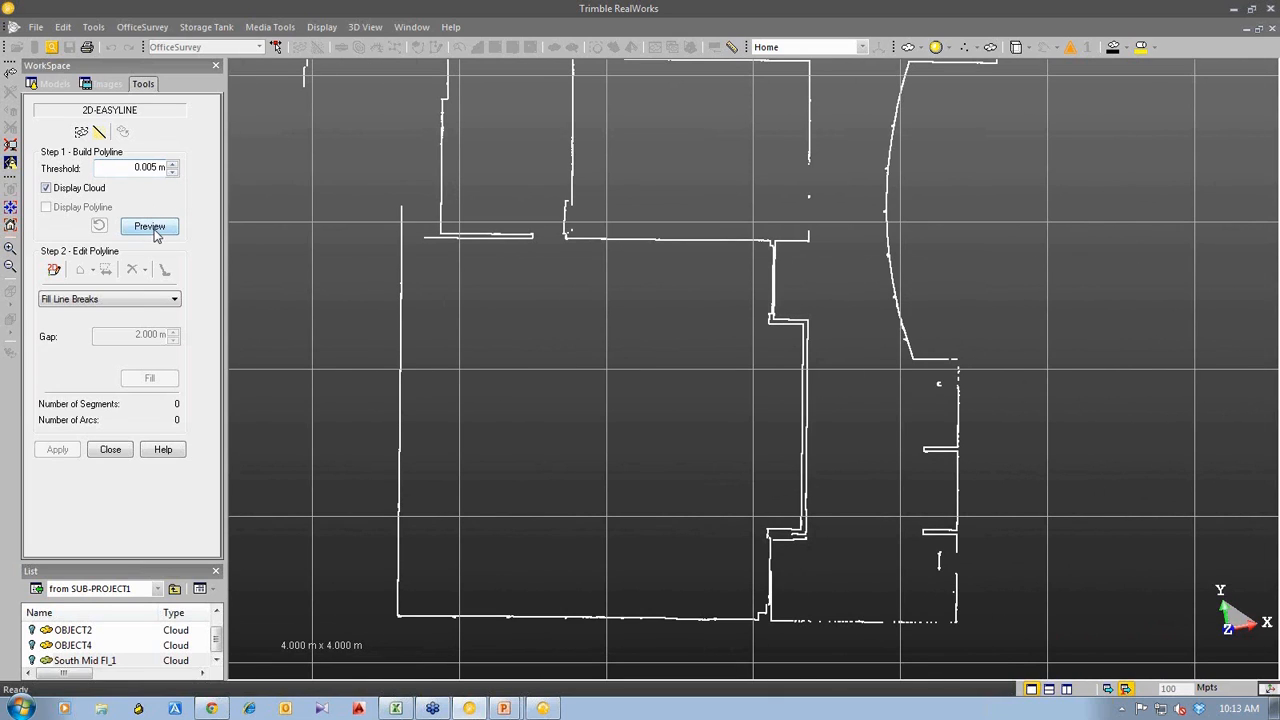
left_click(149, 226)
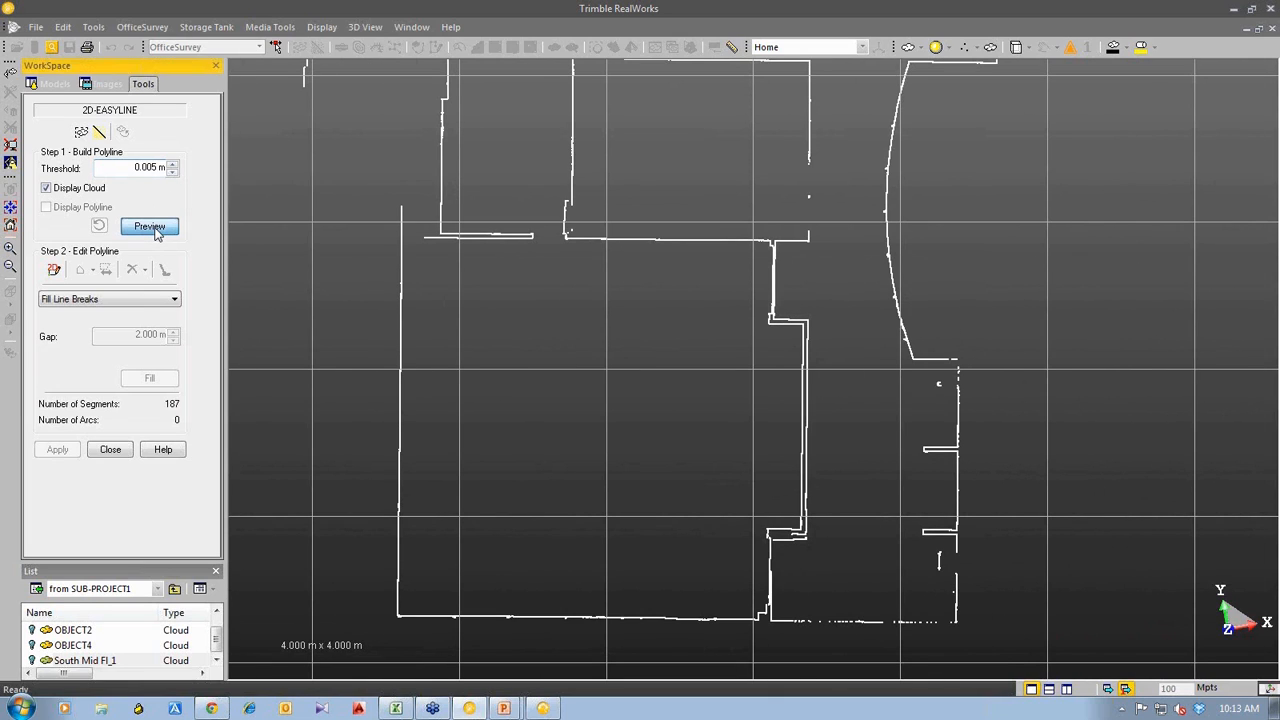
left_click(149, 226)
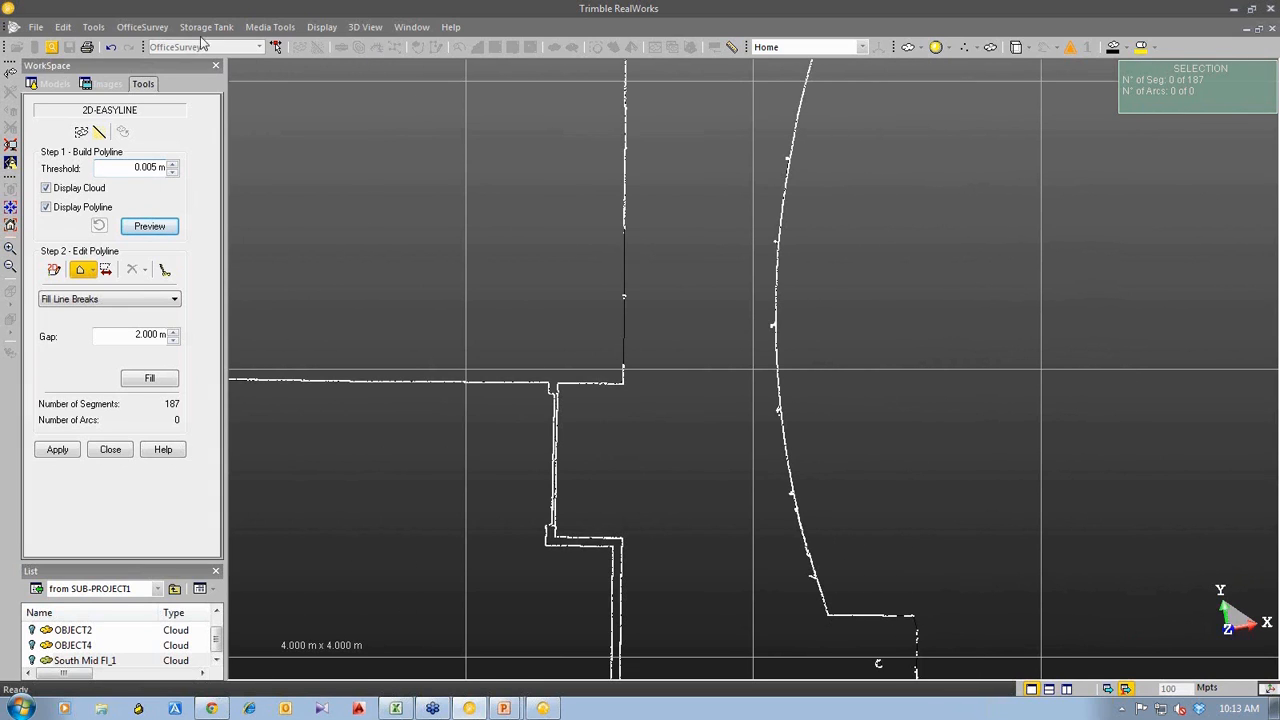
- Open Preferences from the Edit menu and apply the lighter viewer background
left_click(74, 26)
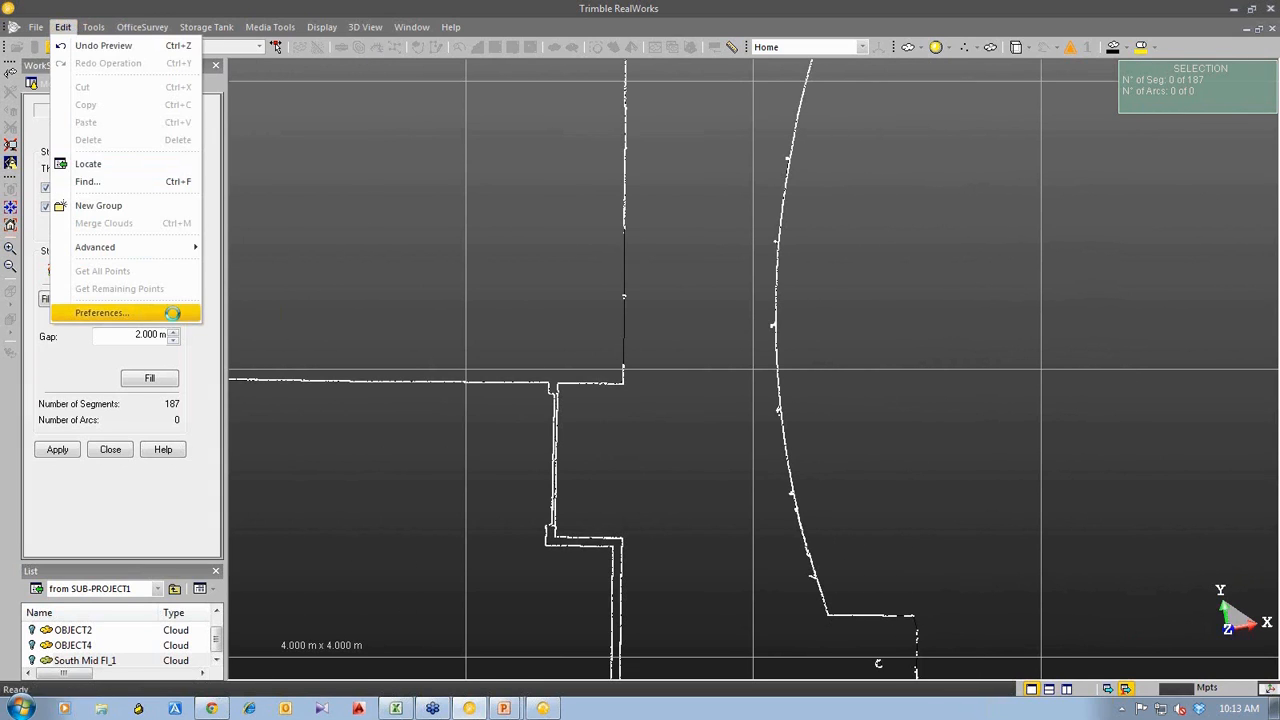
left_click(667, 385)
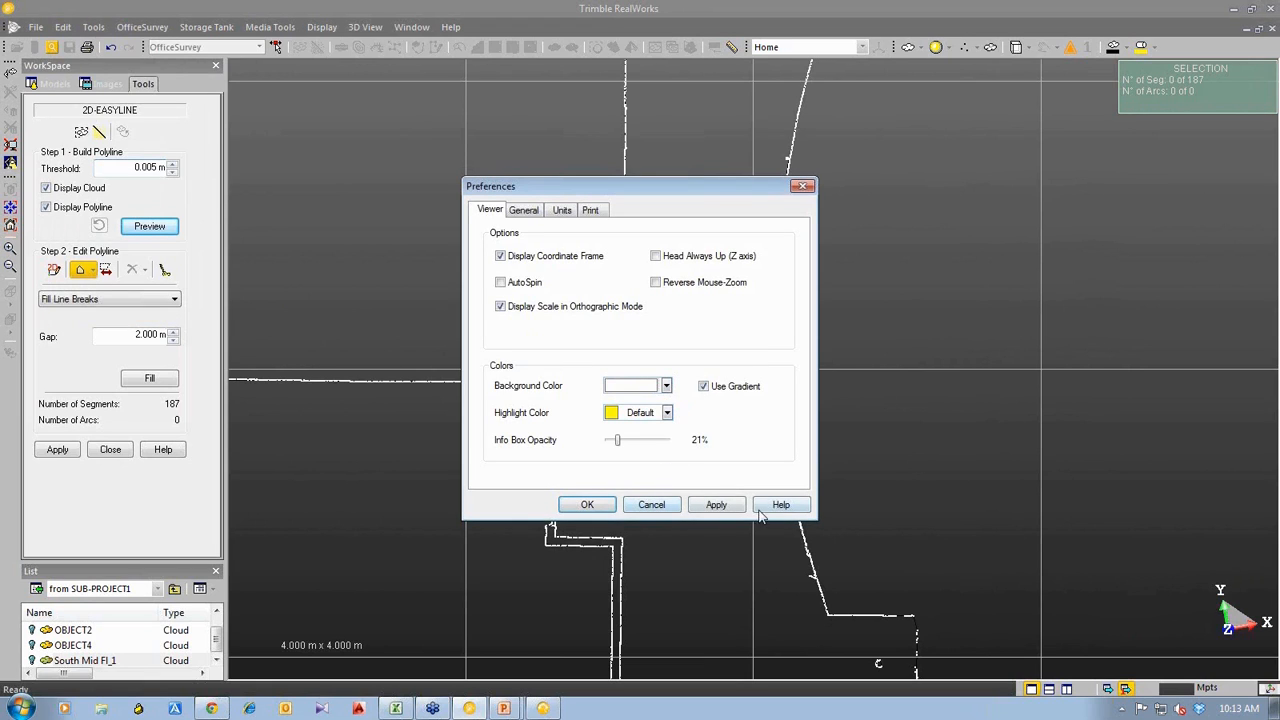
left_click(716, 504)
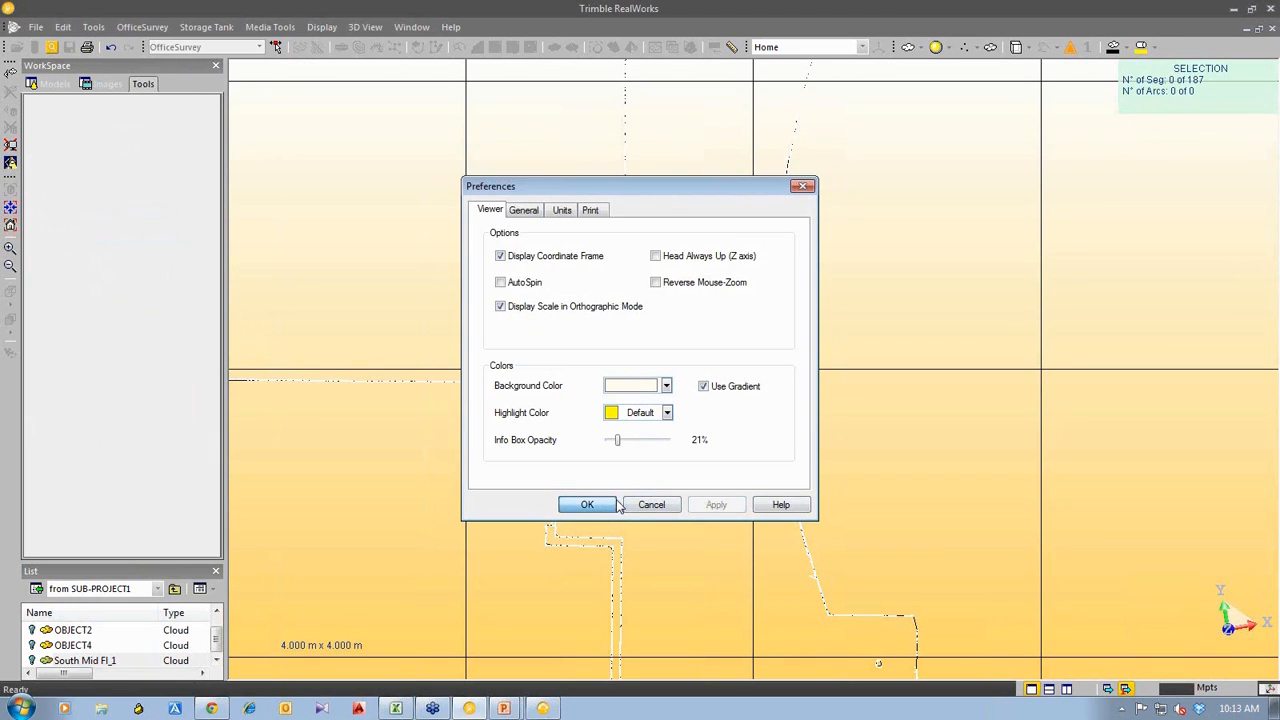
left_click(587, 504)
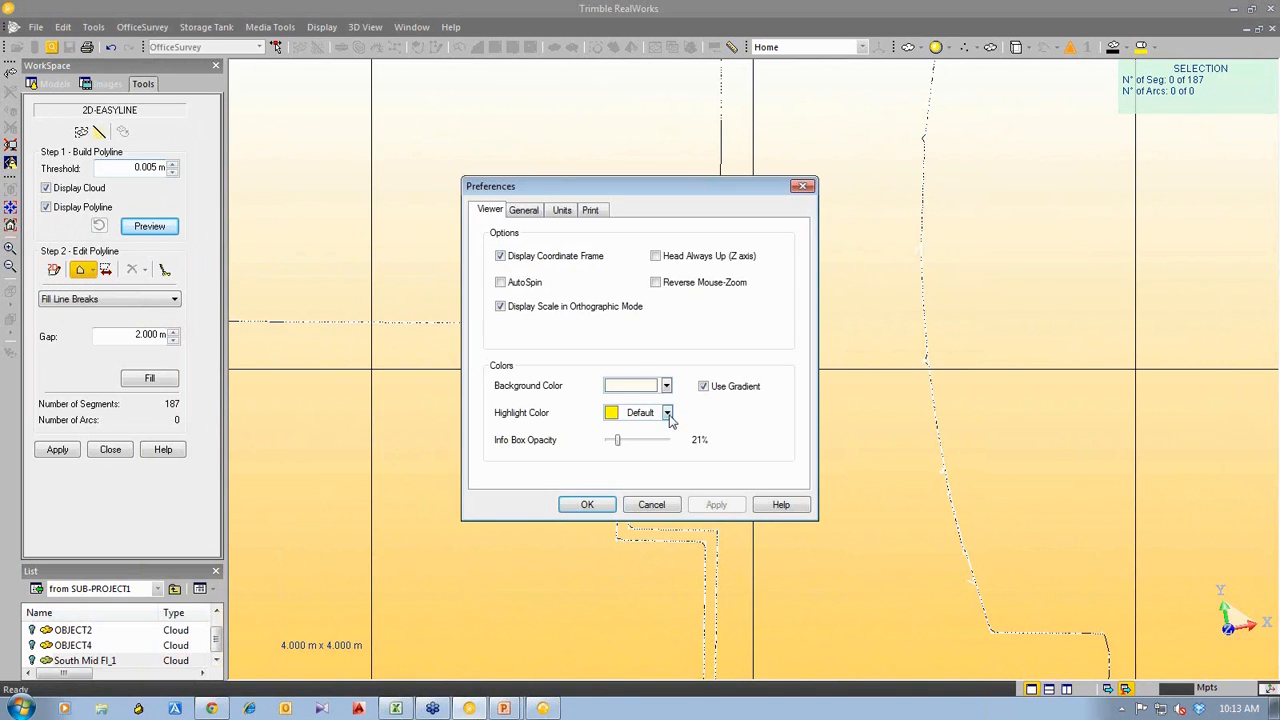
- Set the viewer background colour to blue from the basic palette and close Preferences
left_click(666, 412)
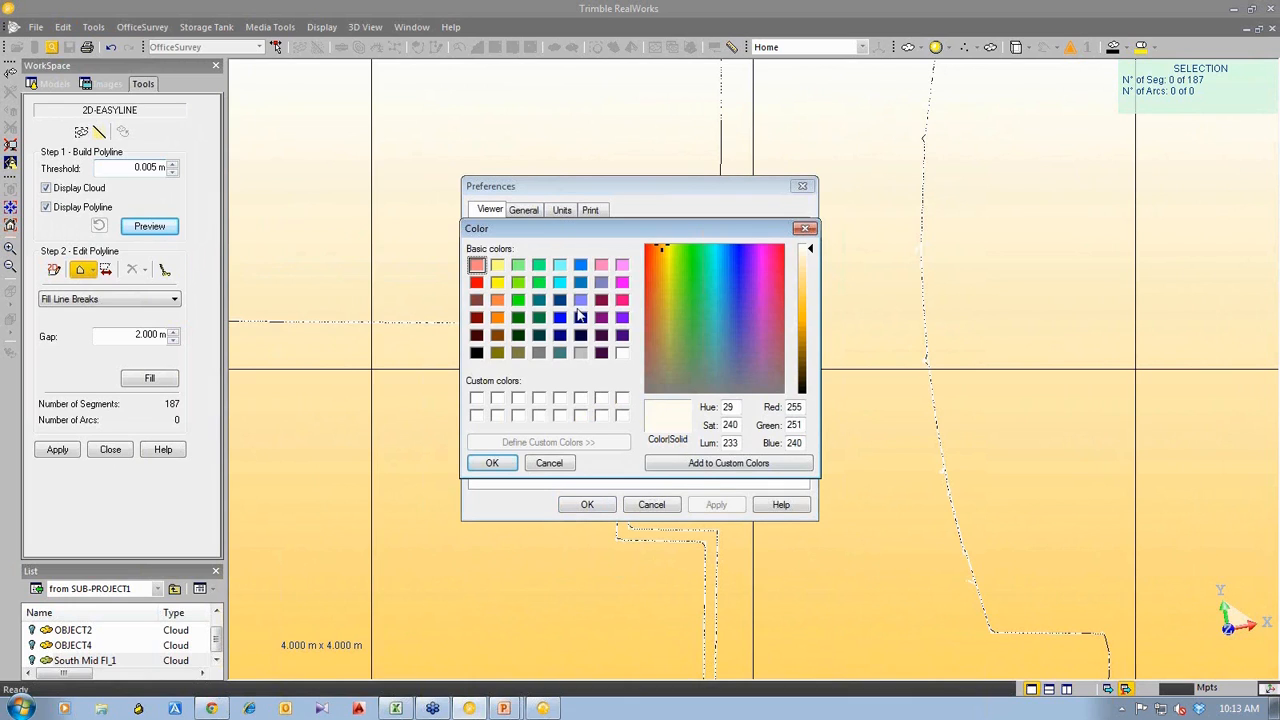
left_click(579, 264)
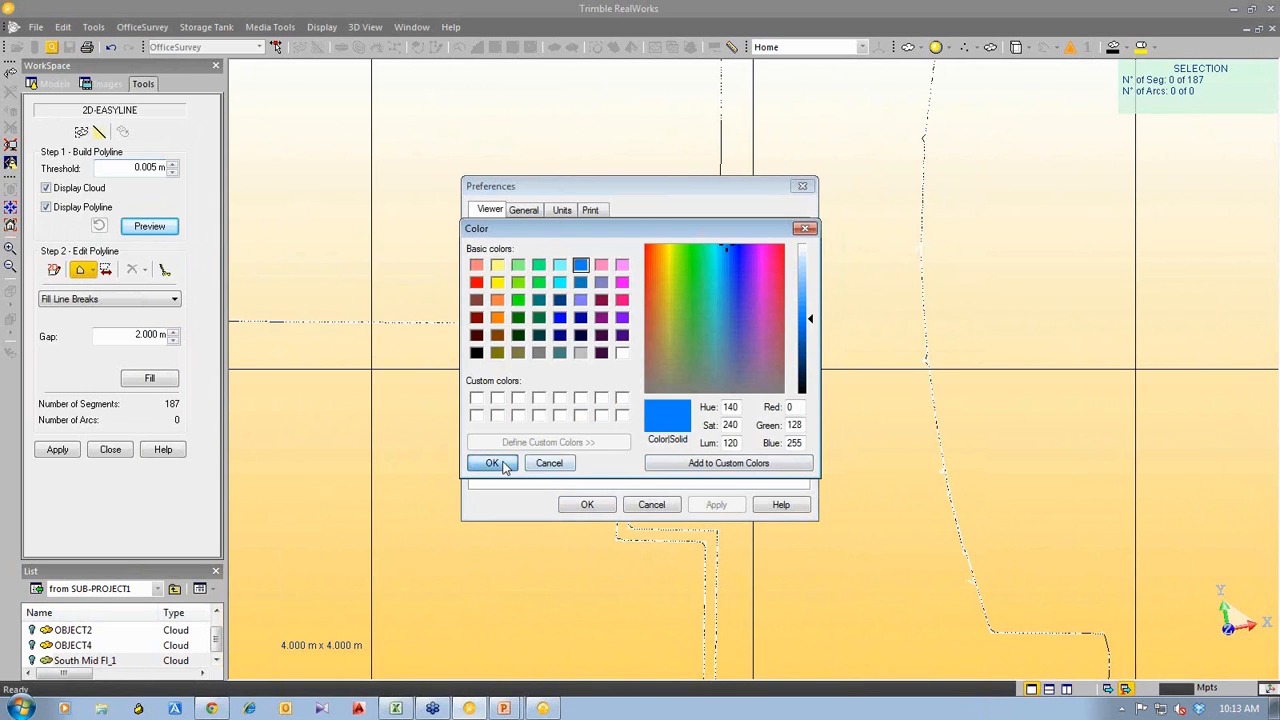
left_click(493, 463)
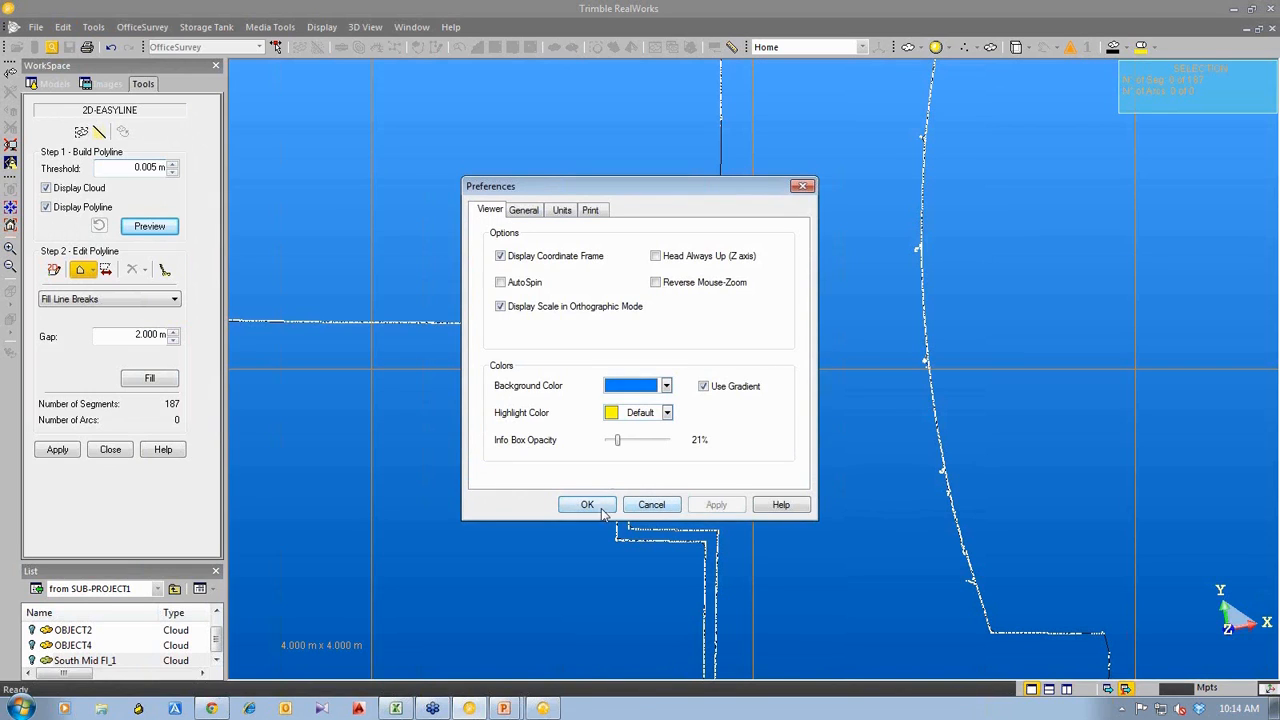
left_click(587, 504)
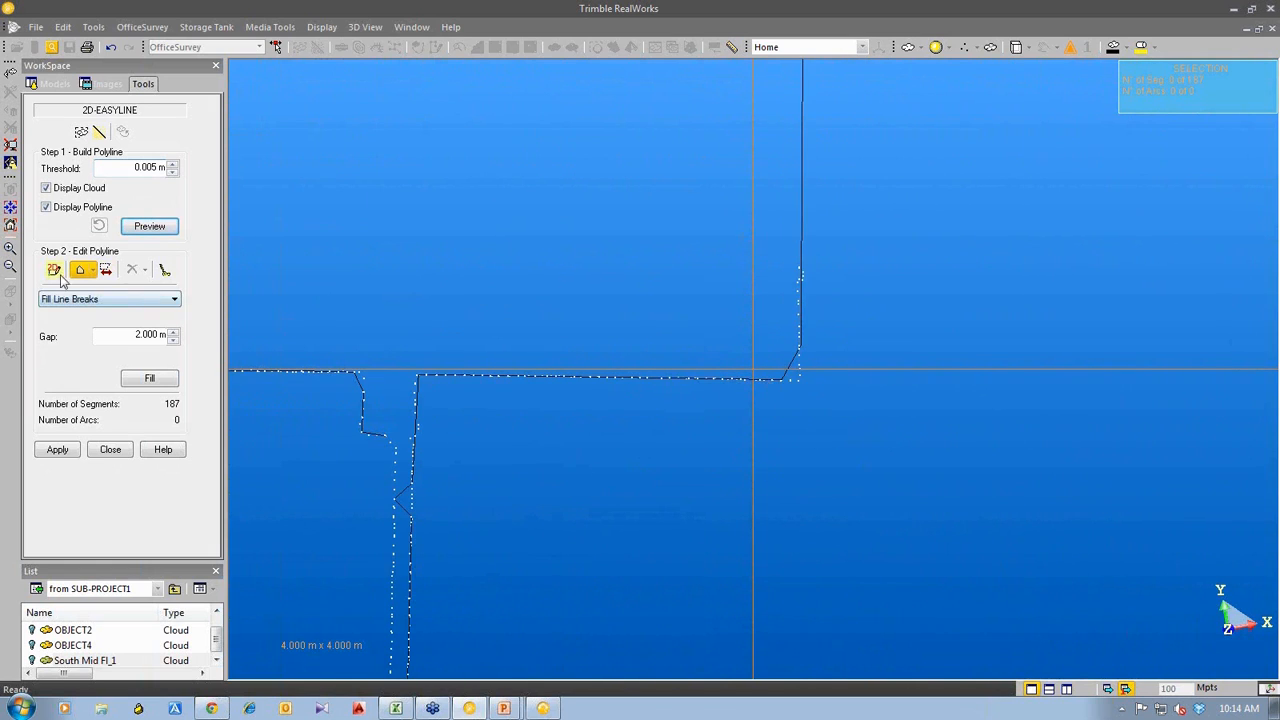
mouse_move(54, 269)
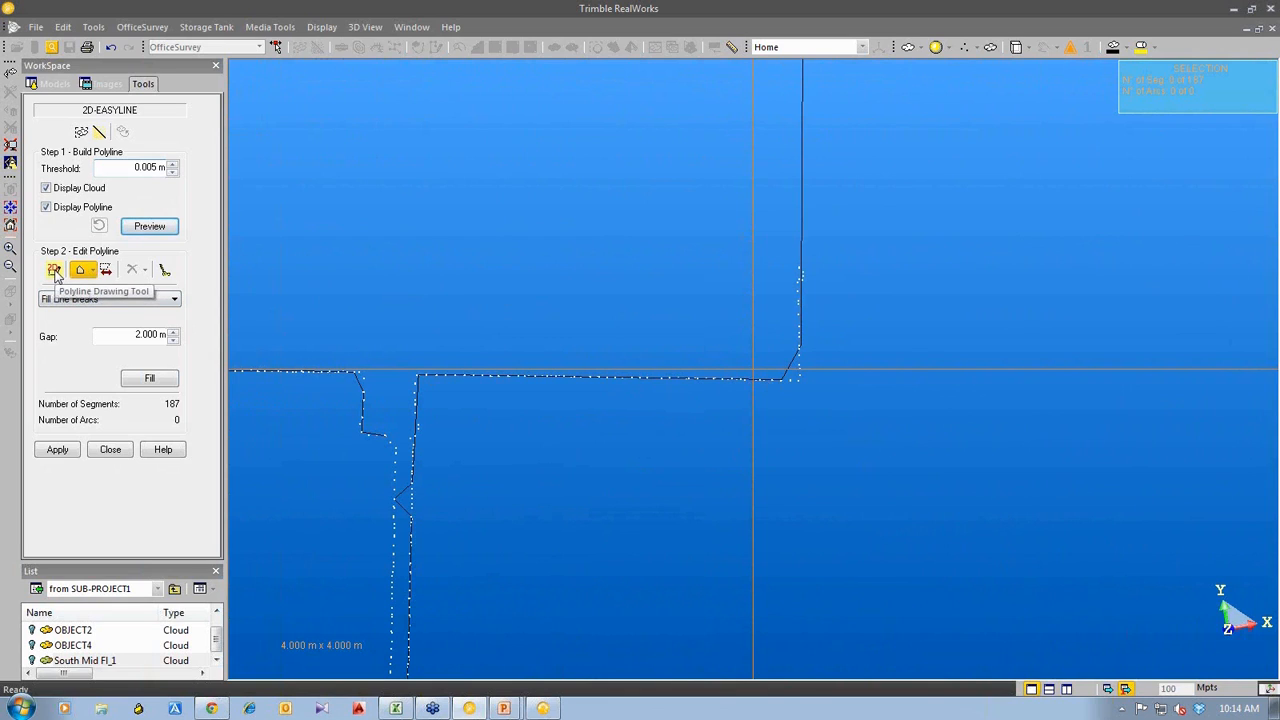
- Start the Polyline Drawing Tool and begin tracing a wall line along the slice points
left_click(53, 270)
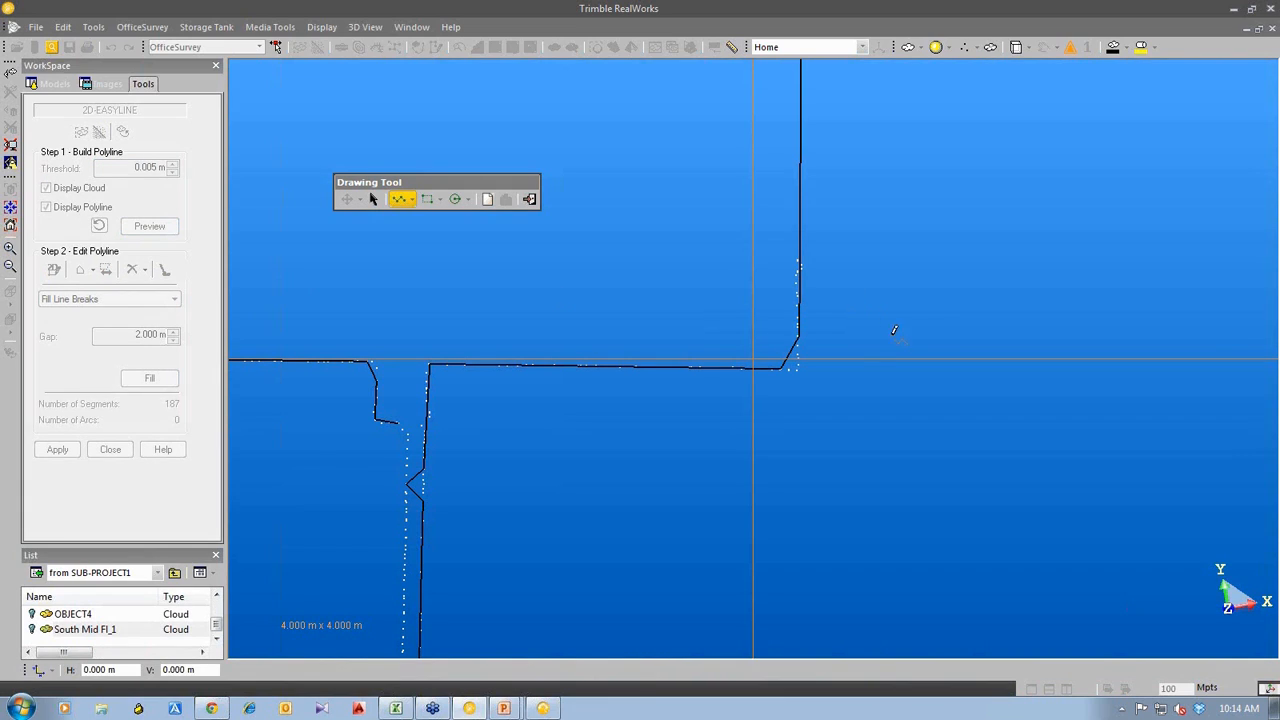
left_click(798, 335)
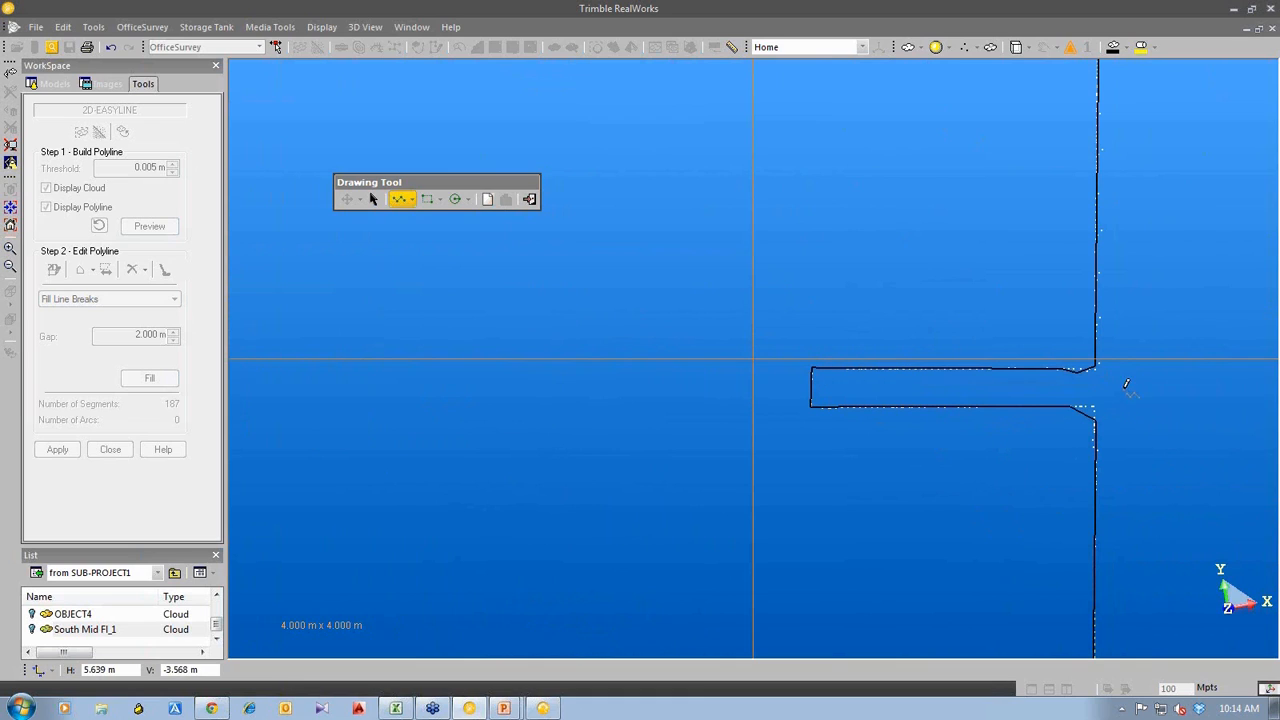
mouse_move(1095, 383)
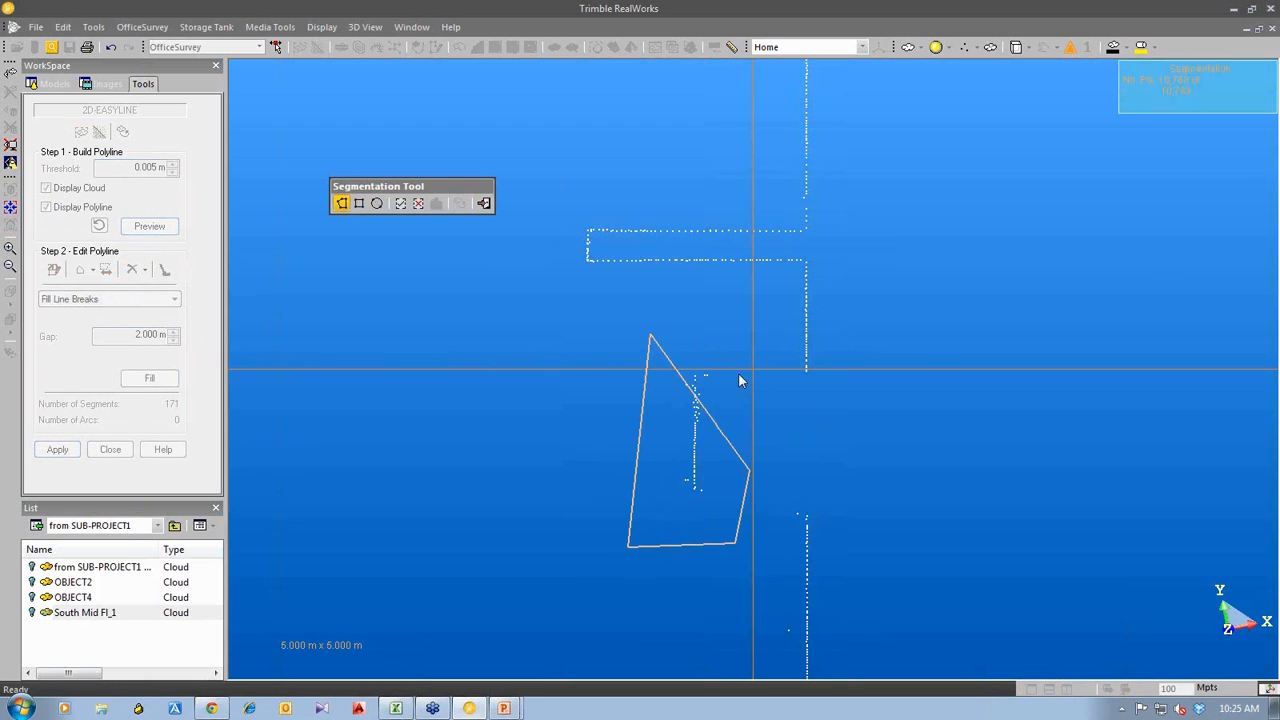
- Switch the Segmentation Tool to a polygonal fence to enclose the stray points
right_click(740, 380)
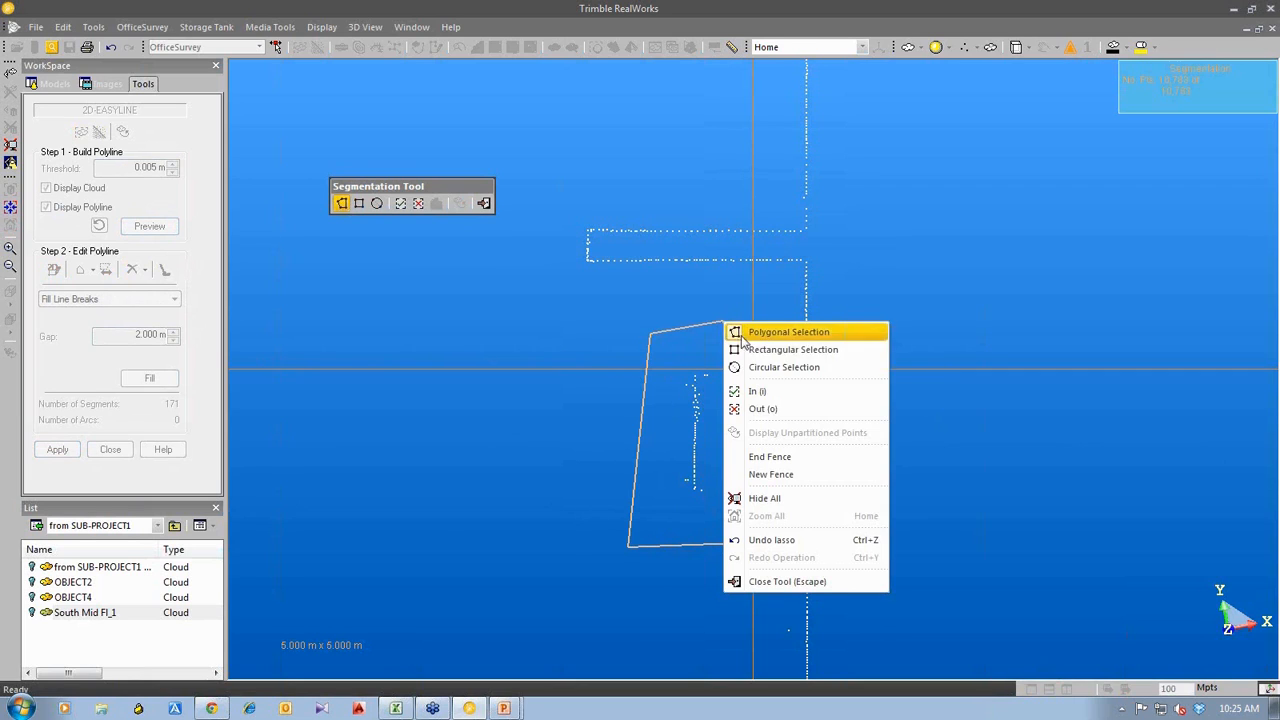
left_click(789, 331)
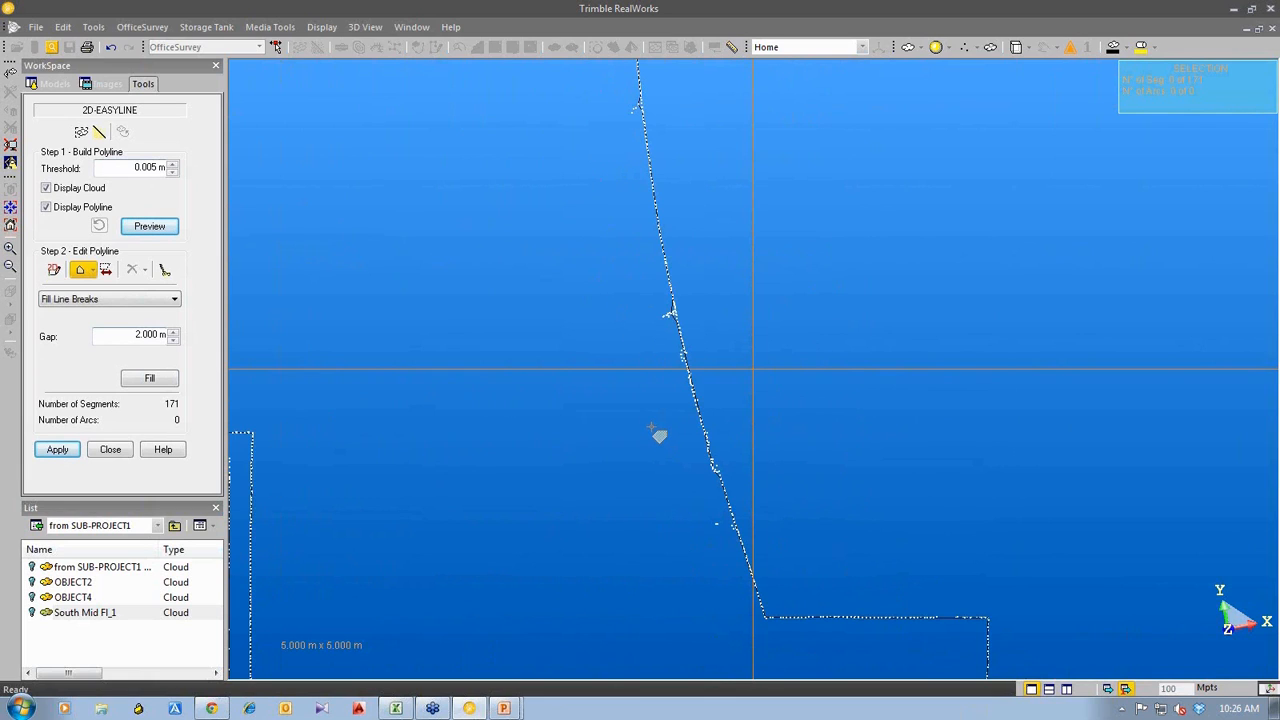
mouse_move(737, 523)
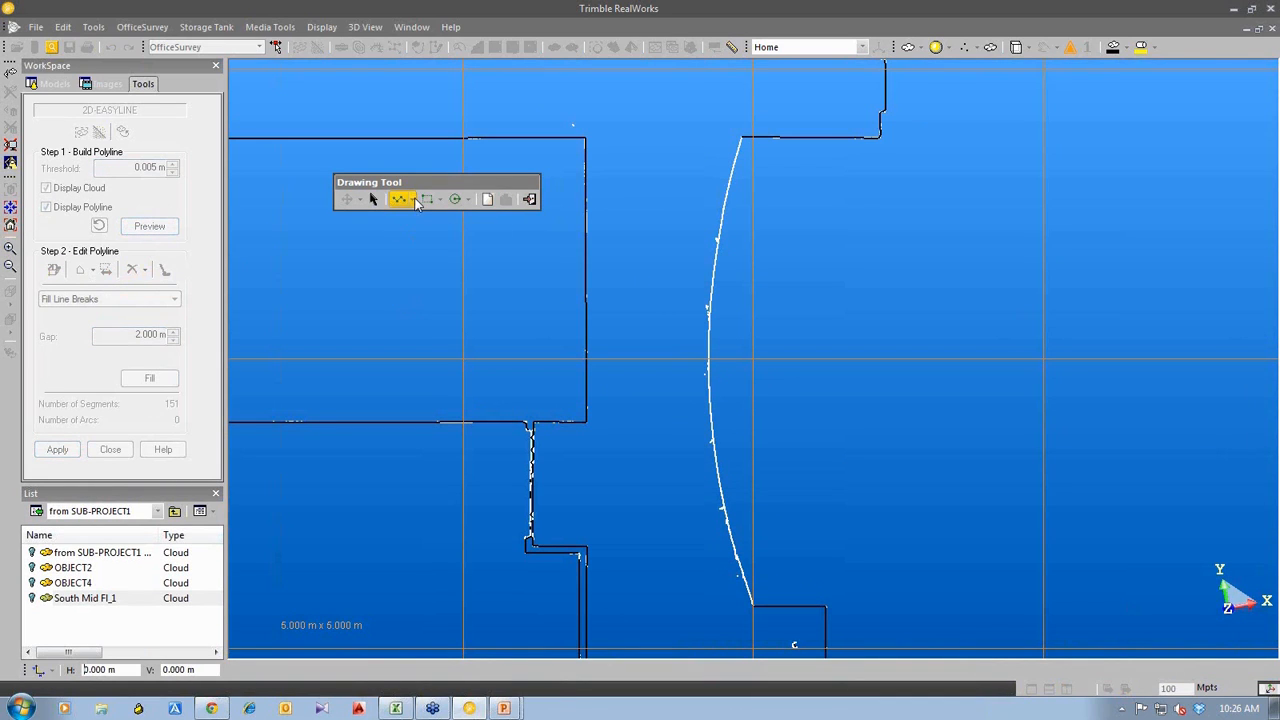
- Switch the drawing mode to Arc and fit an arc along the curved wall
left_click(413, 198)
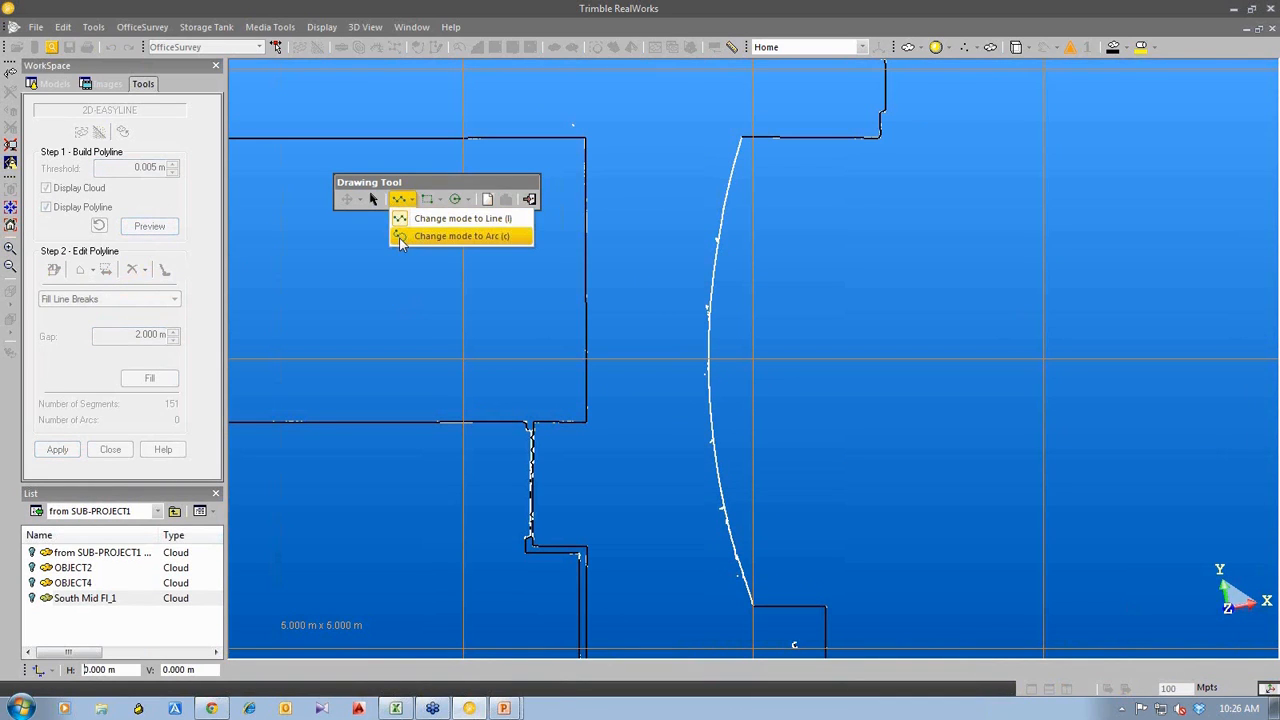
left_click(461, 235)
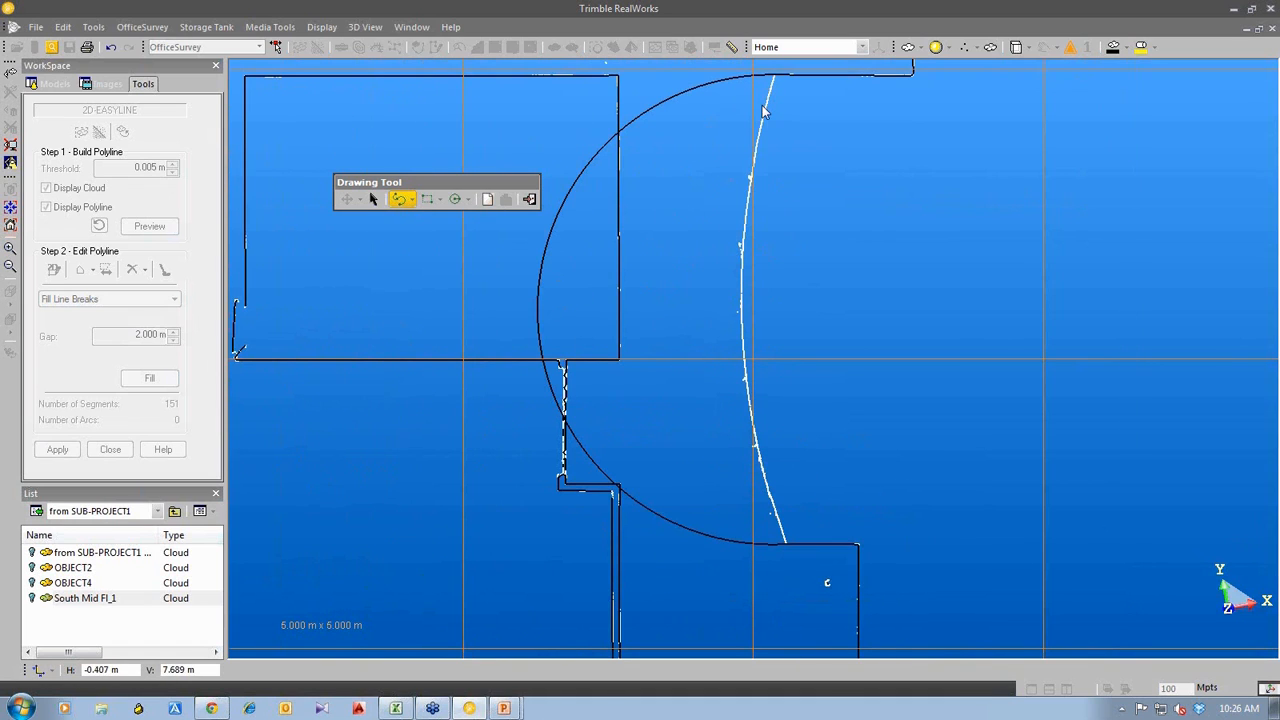
mouse_move(770, 305)
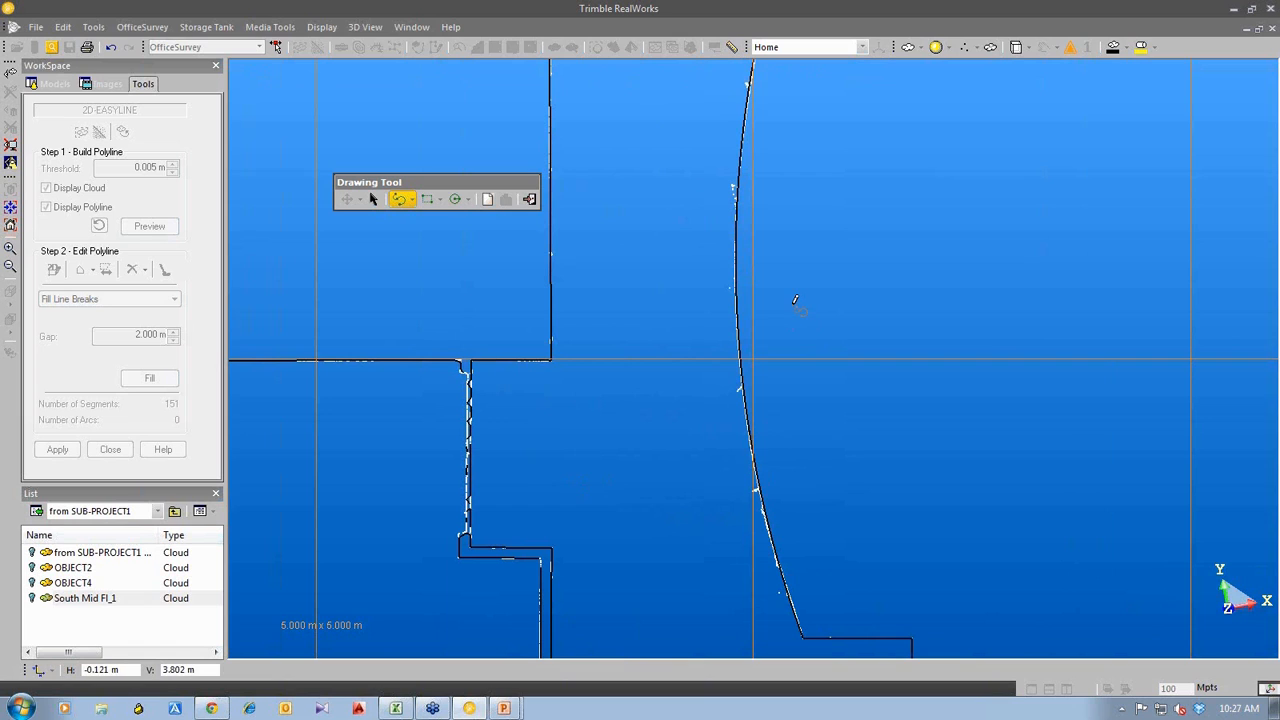
left_click_drag(795, 300, 827, 582)
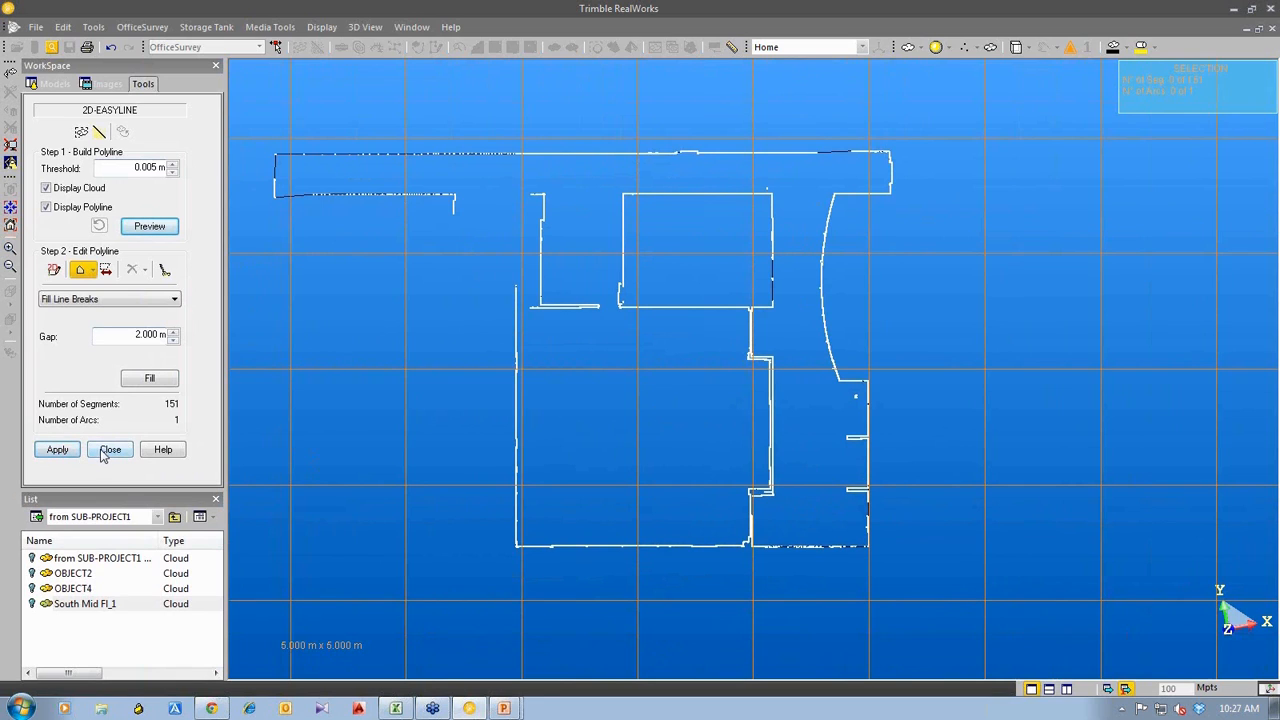
- Close 2D-EasyLine without adding polylines to the slices, then close the cutting-plane tool
left_click(110, 449)
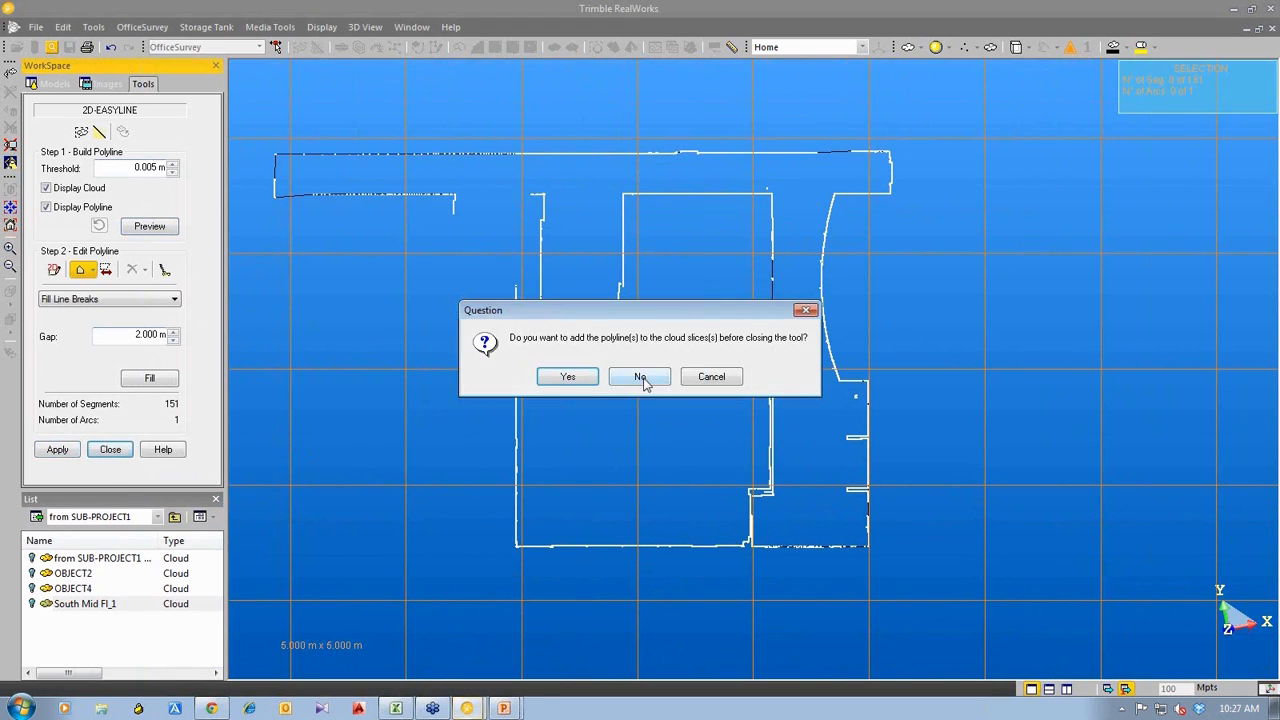
left_click(639, 376)
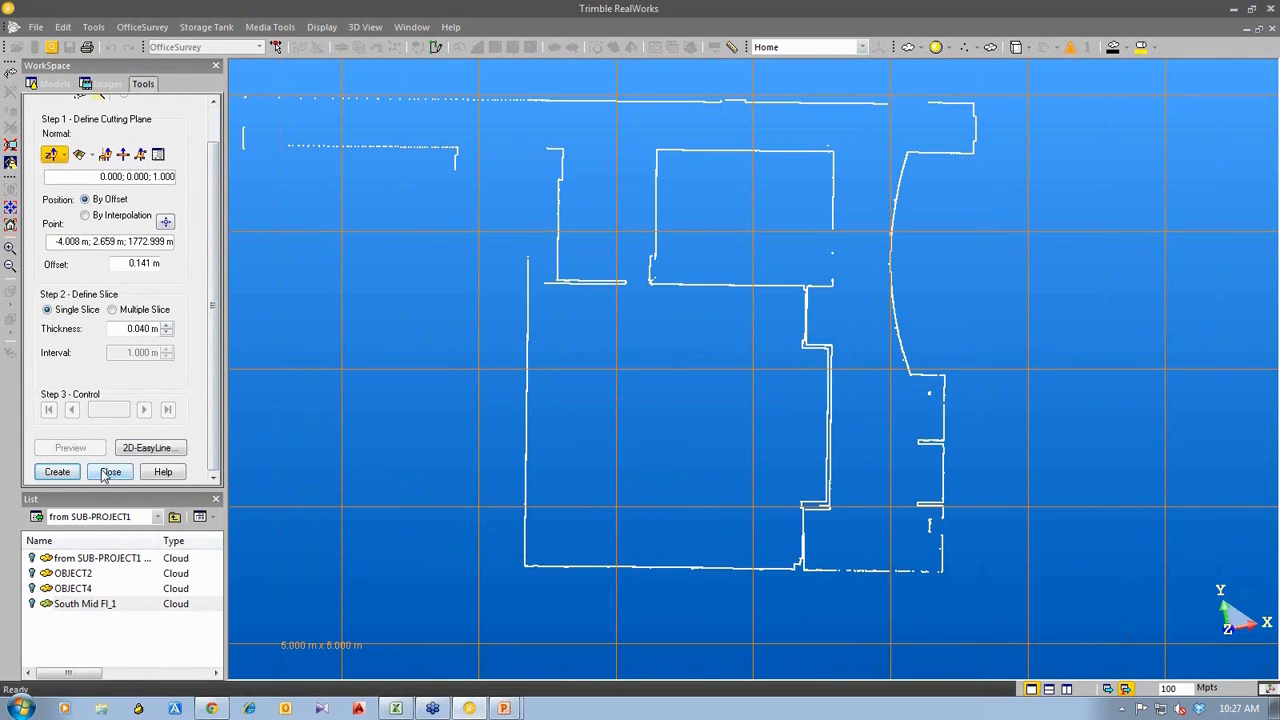
left_click(110, 472)
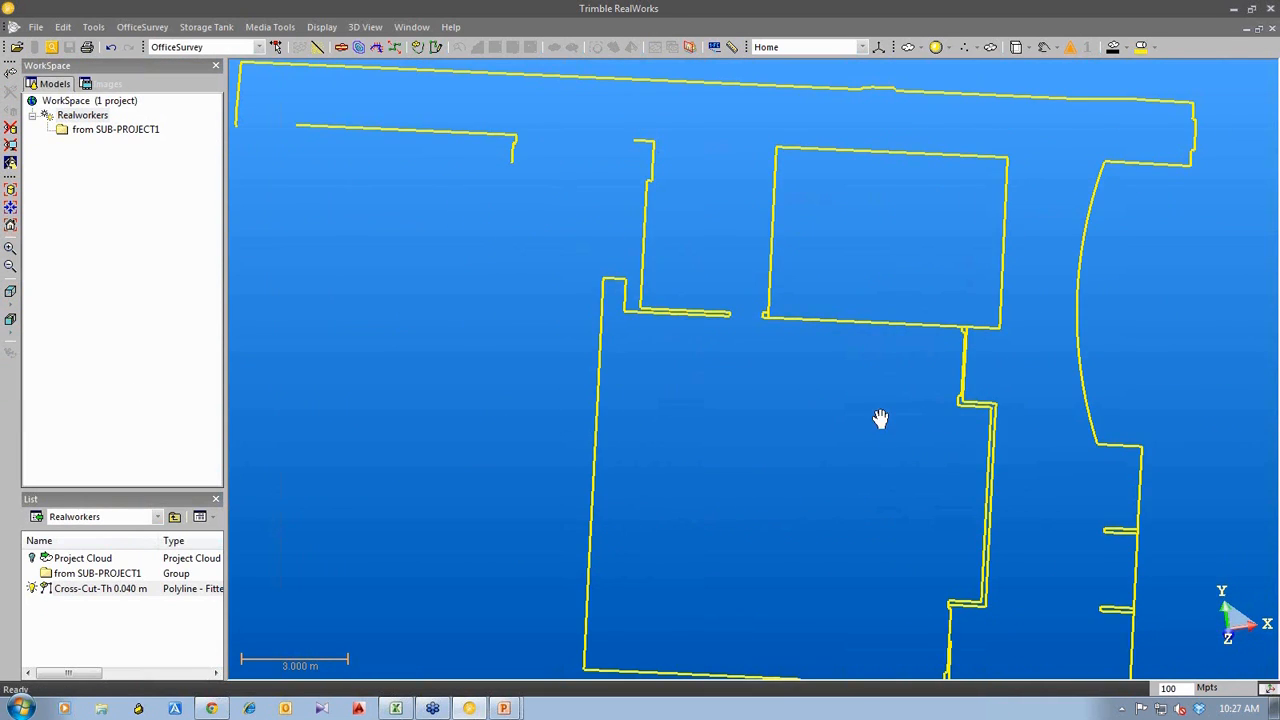
- Zoom out to show the whole yellow polyline and bring up the File commands
scroll("down", 3)
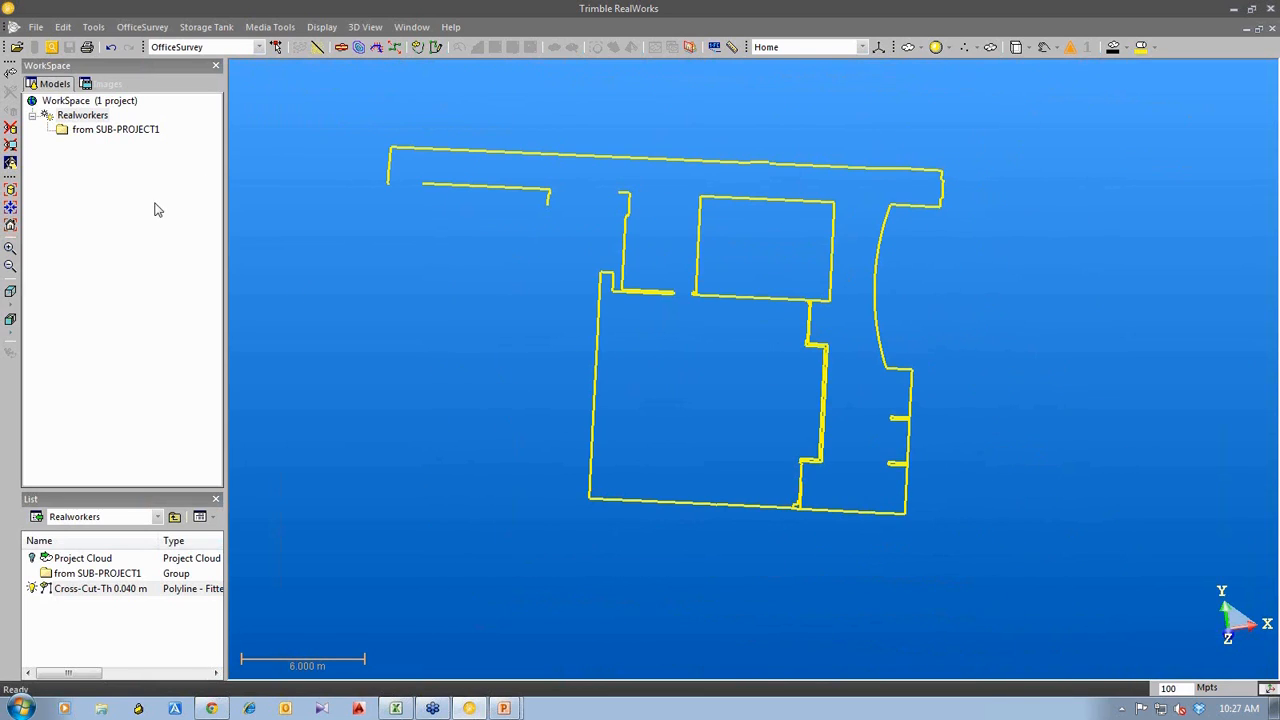
left_click(42, 20)
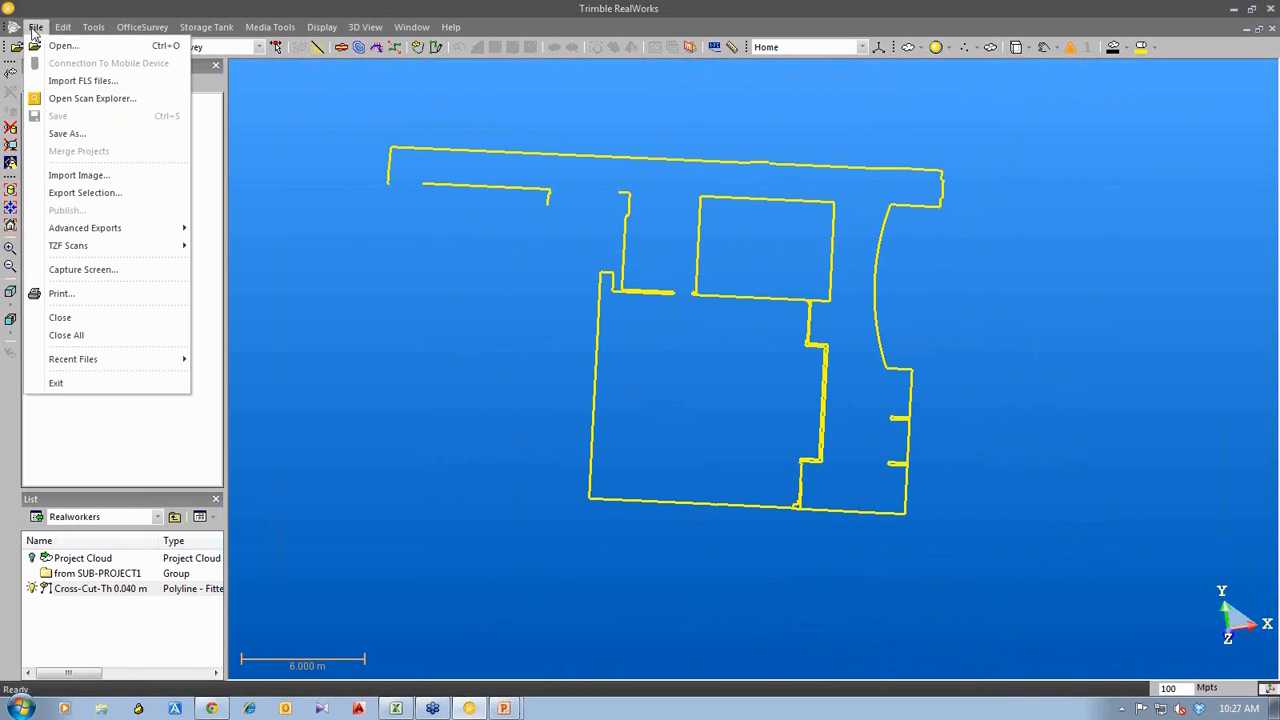
left_click(85, 192)
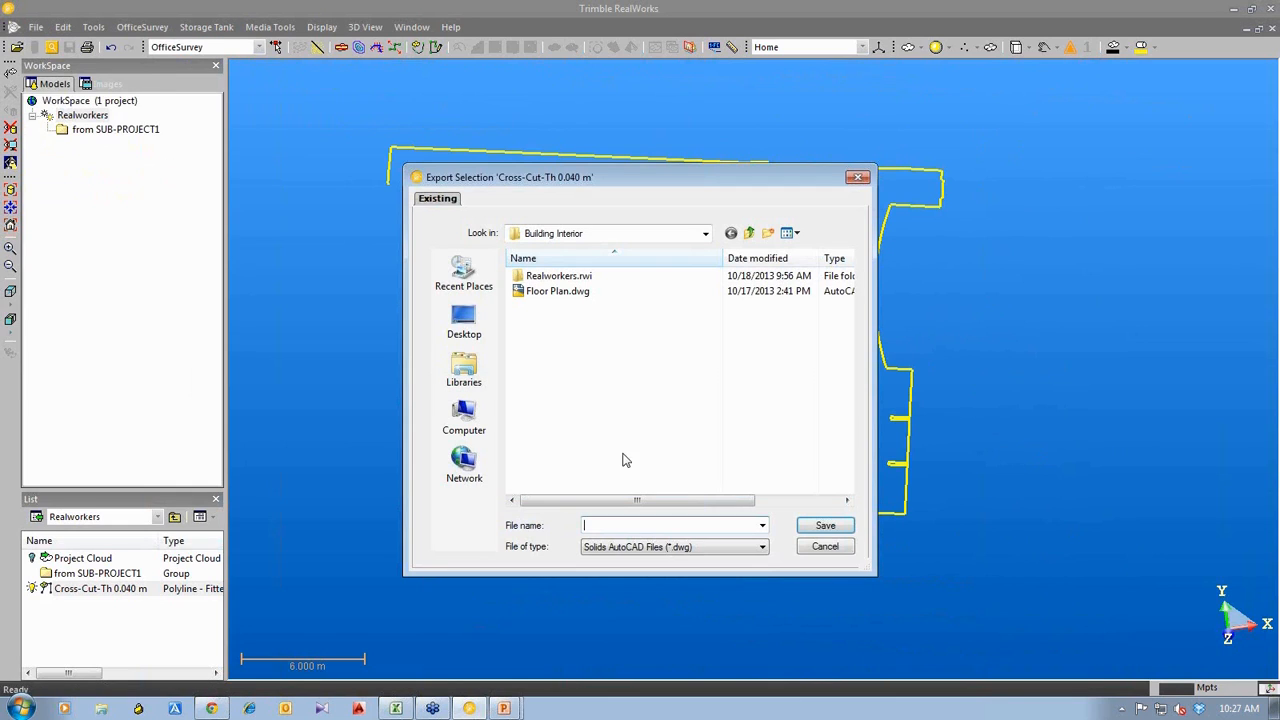
left_click(759, 546)
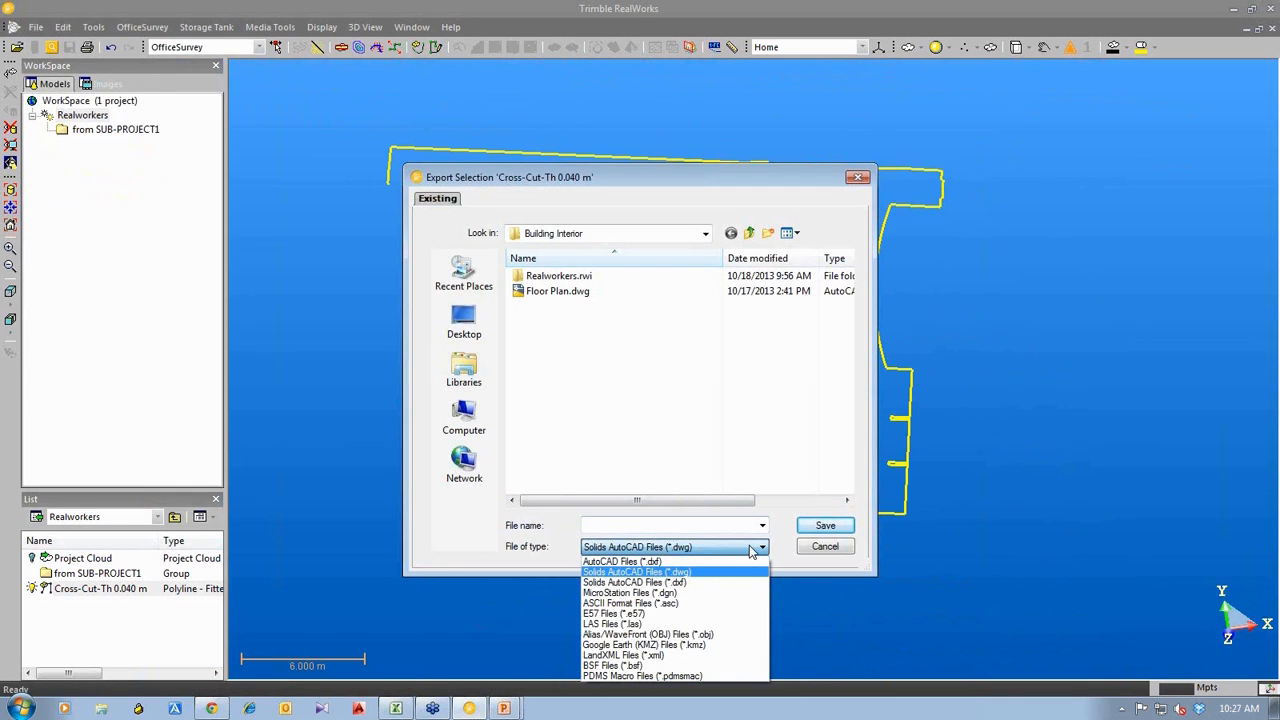
left_click(636, 571)
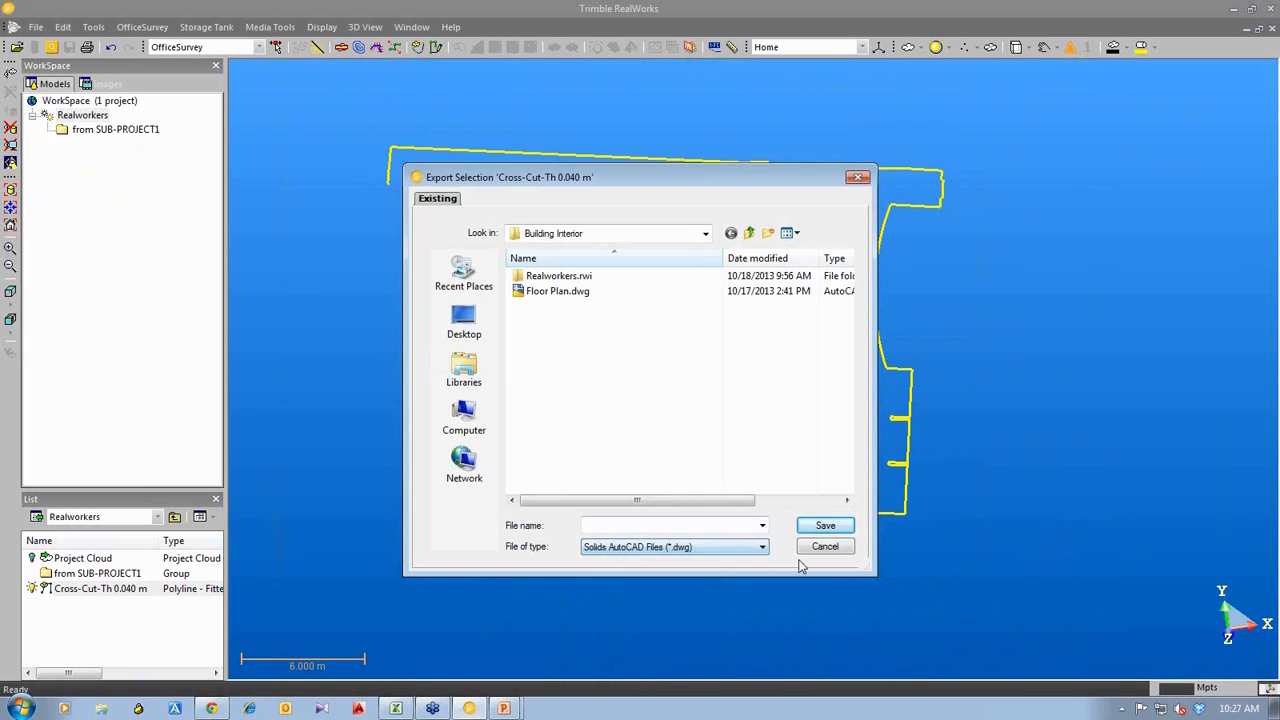
left_click(825, 546)
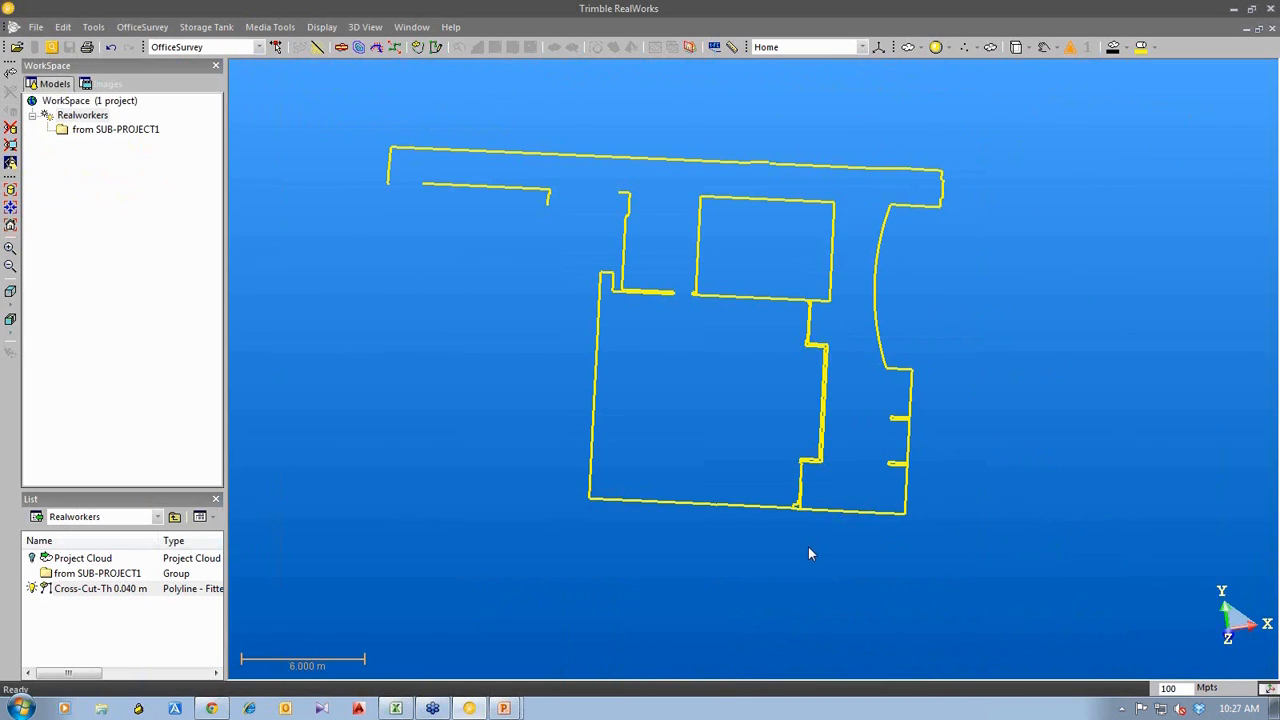